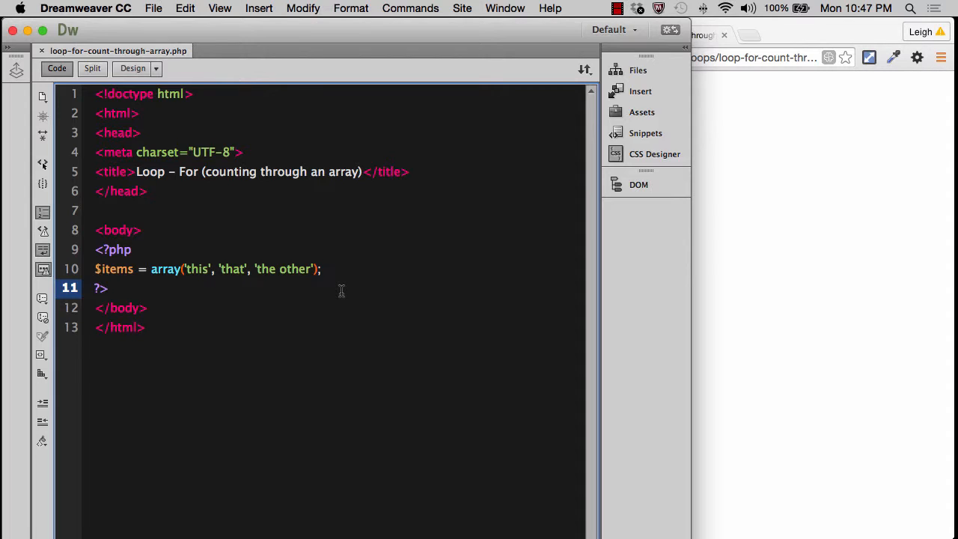
# Start a new line below the $items array and write an empty for () { } skeleton.
pyautogui.click(107, 287)
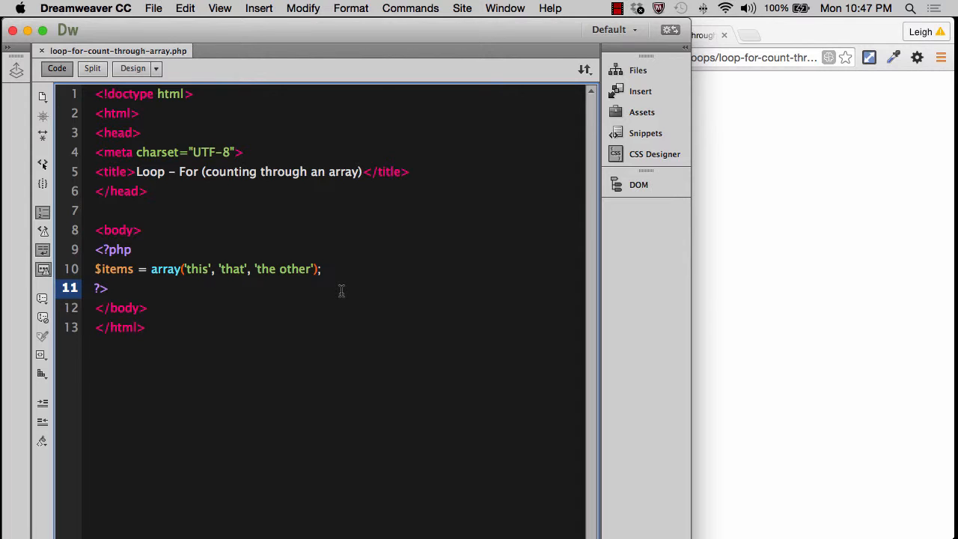
pyautogui.click(320, 270)
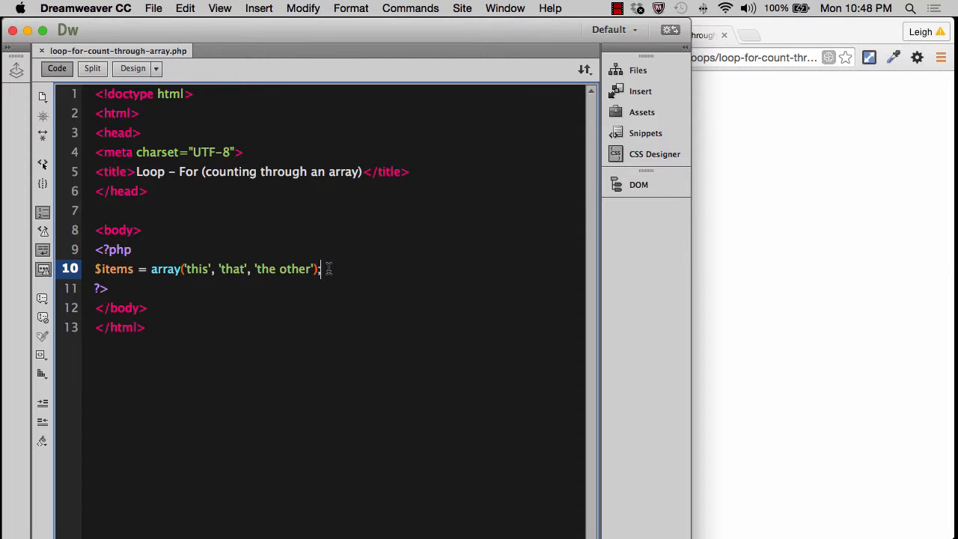
pyautogui.tripleClick(207, 270)
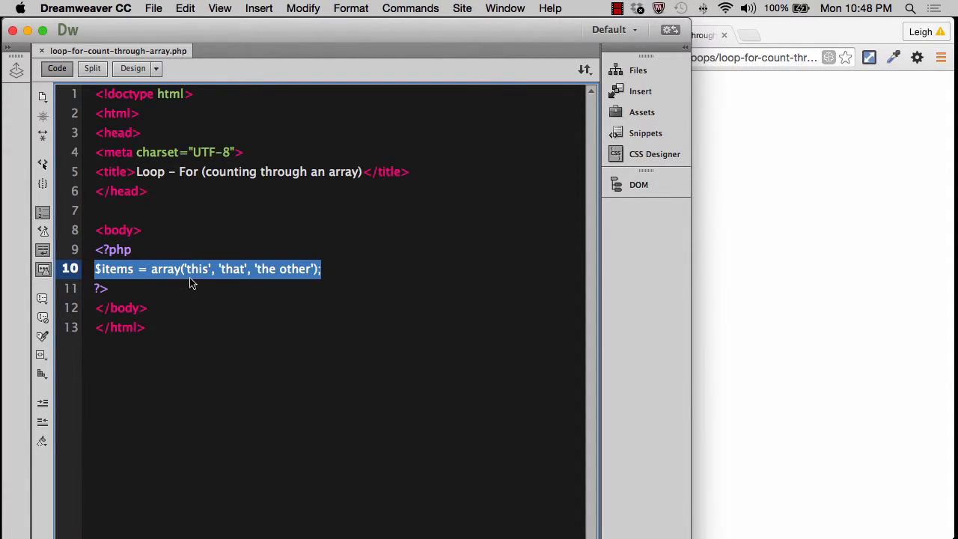
pyautogui.click(198, 269)
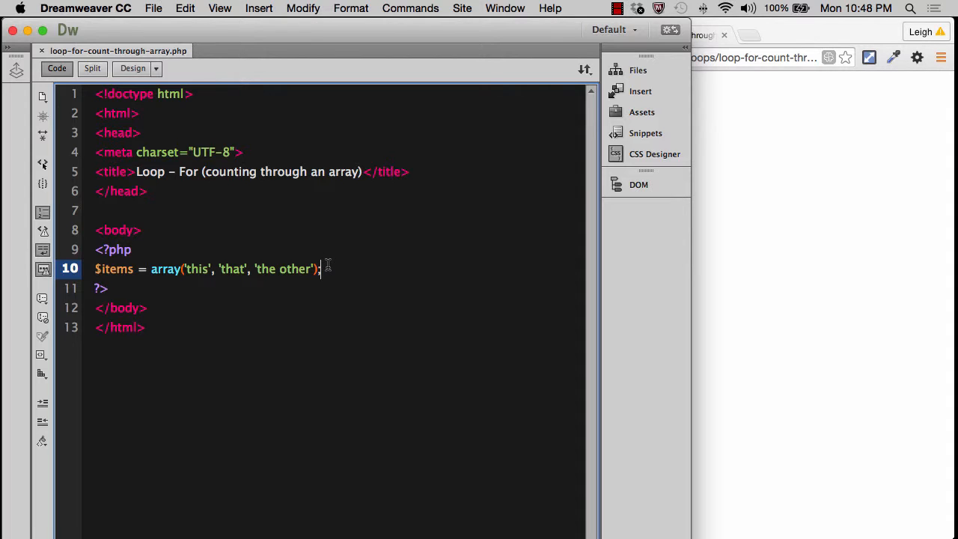
pyautogui.press('return')
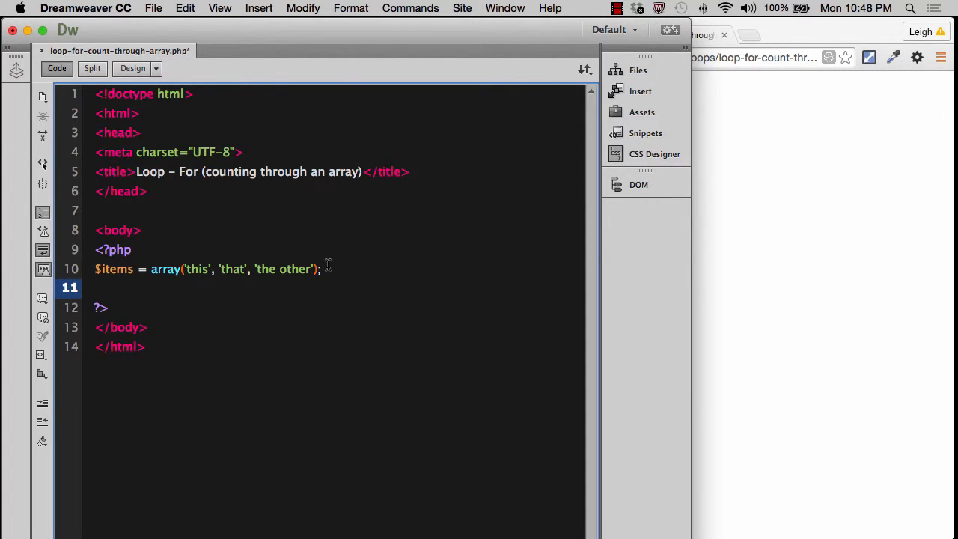
pyautogui.write('for () {')
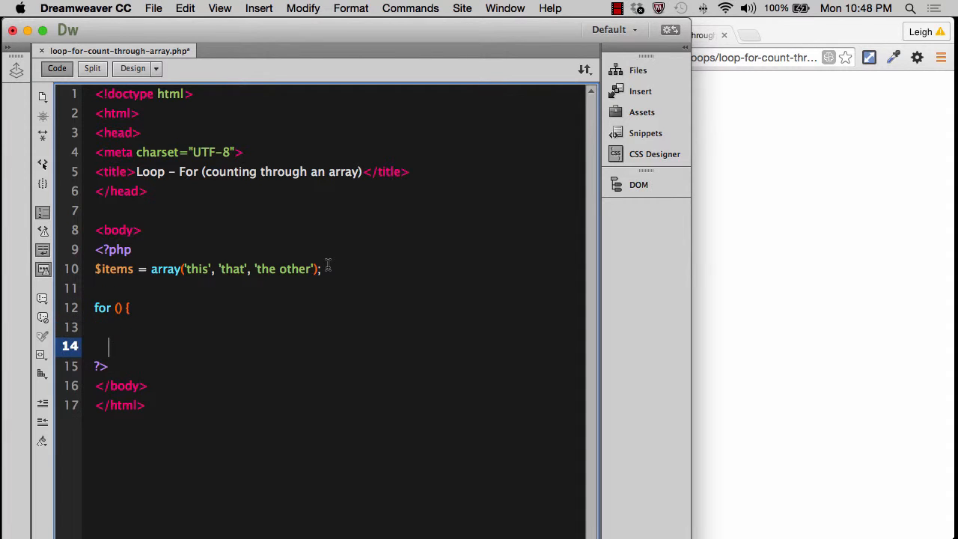
pyautogui.write('}')
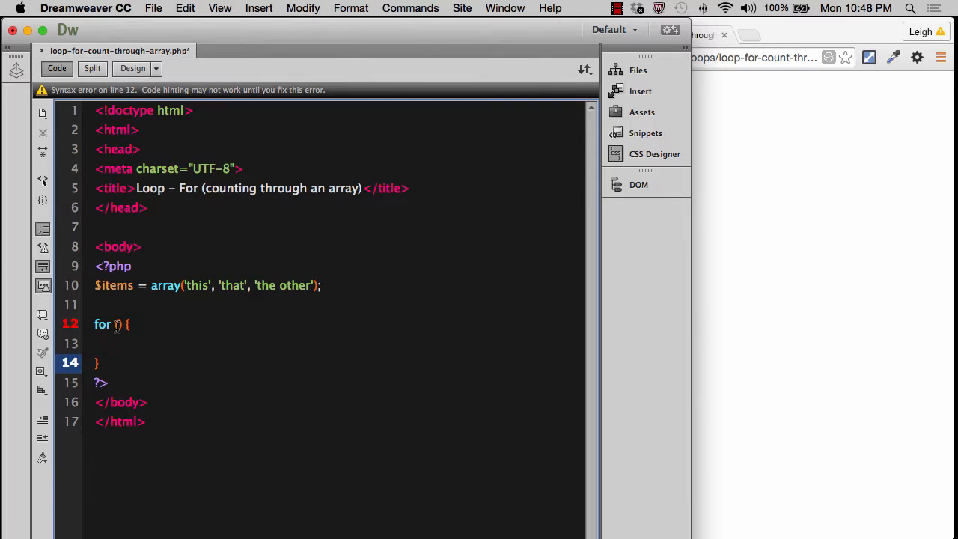
# Fill the loop parentheses with the initializer $i=0; ready for the condition.
pyautogui.click(118, 324)
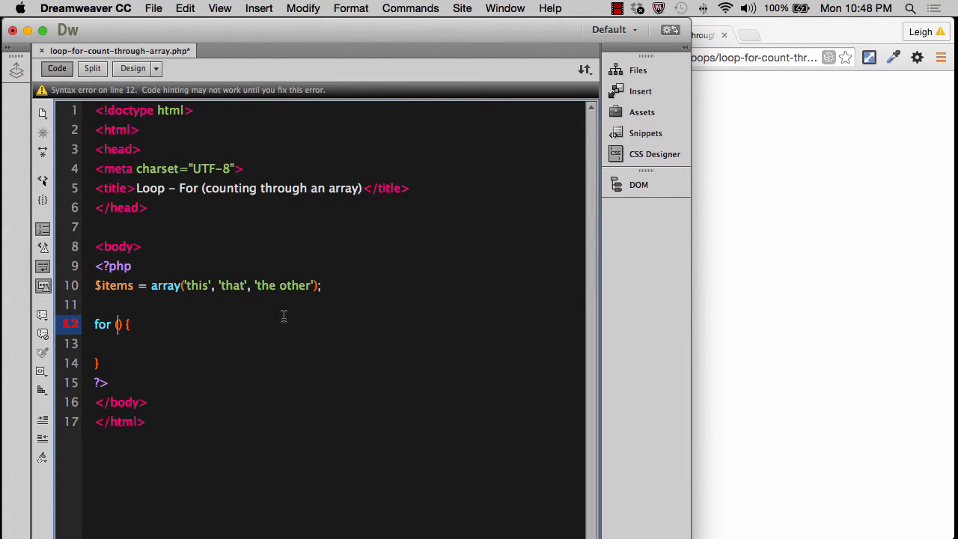
pyautogui.write('$i')
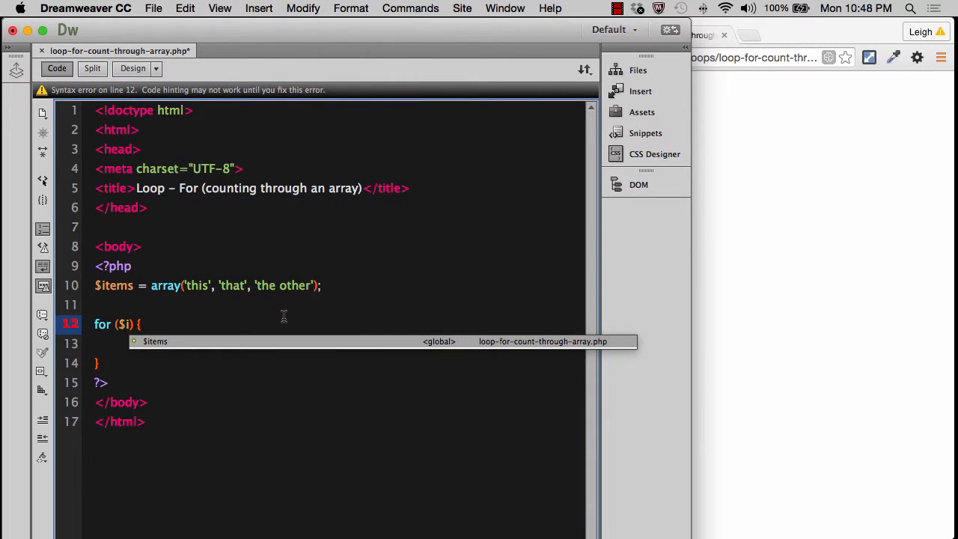
pyautogui.write('=')
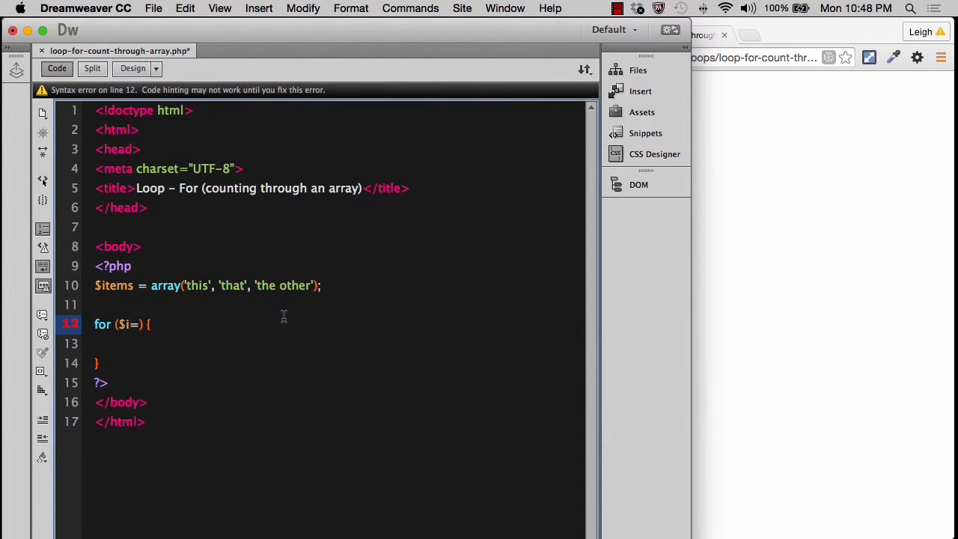
pyautogui.write('0;')
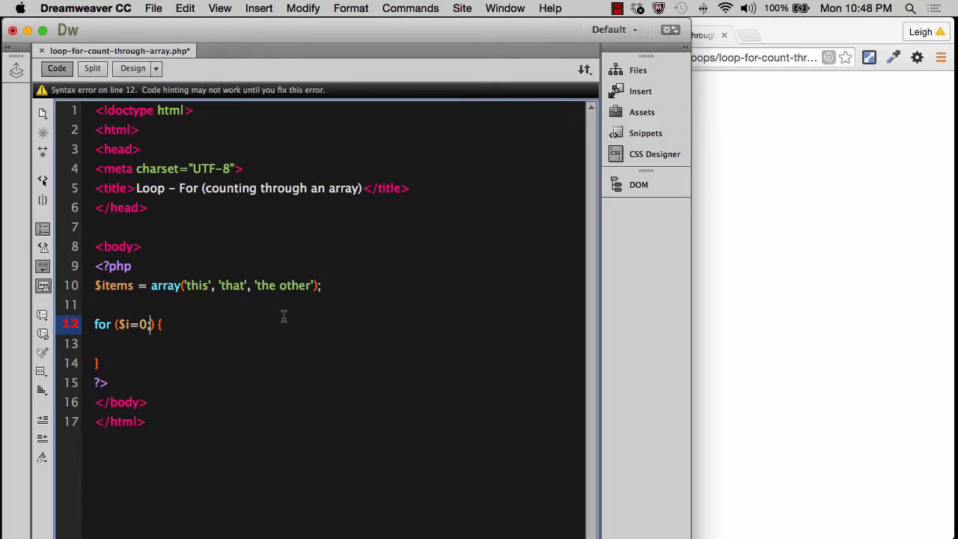
pyautogui.write(';')
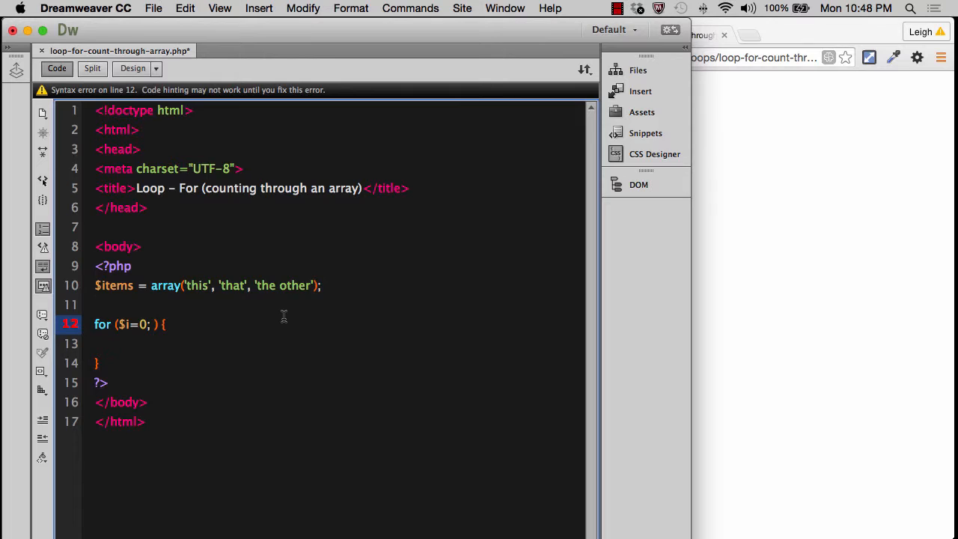
pyautogui.click(153, 323)
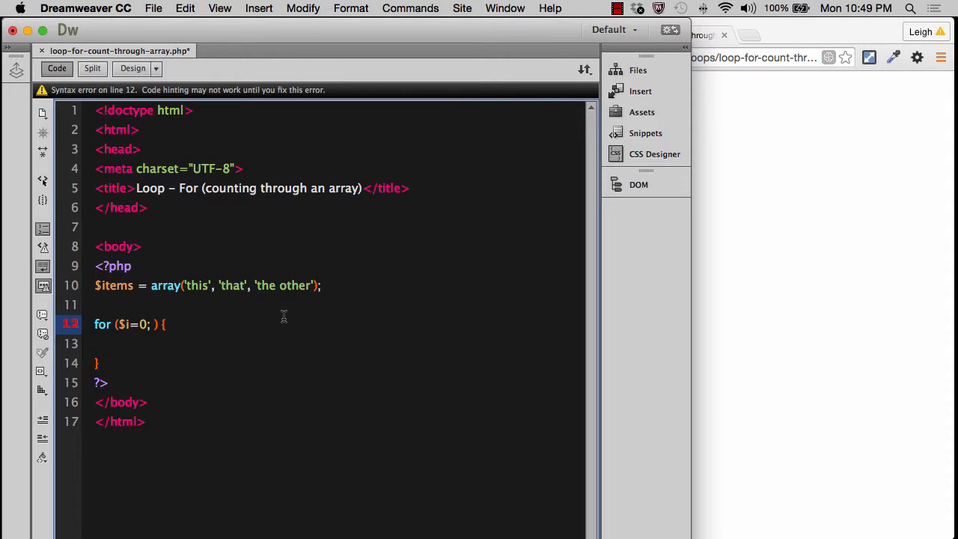
pyautogui.click(153, 323)
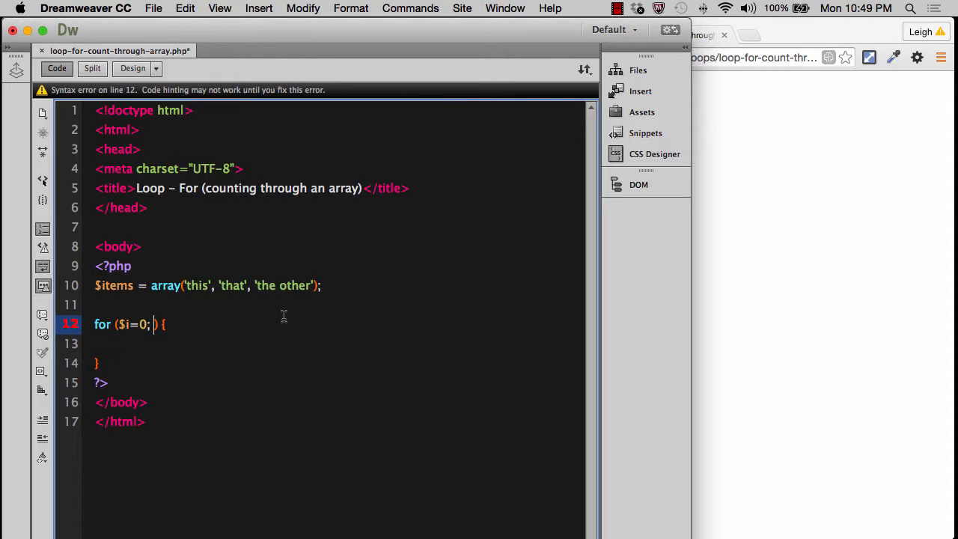
pyautogui.moveTo(178, 284)
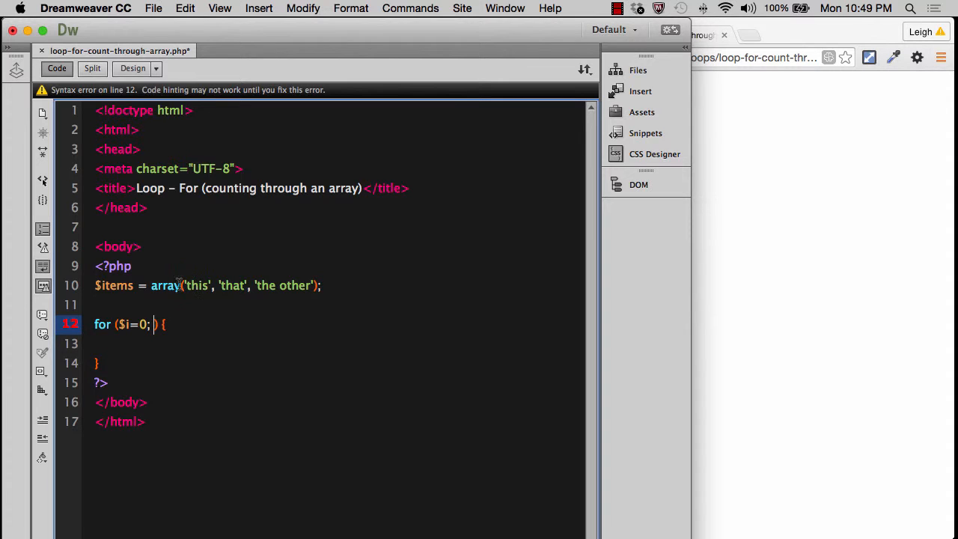
pyautogui.moveTo(263, 314)
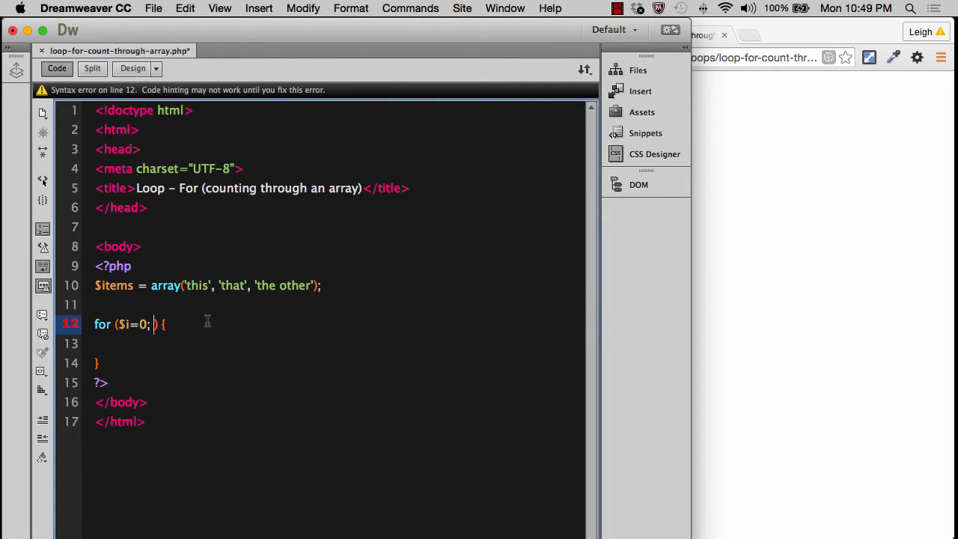
# Complete the header as for ($i=0; $i < count($items); $i++) and select the $i++ increment.
pyautogui.write('$i')
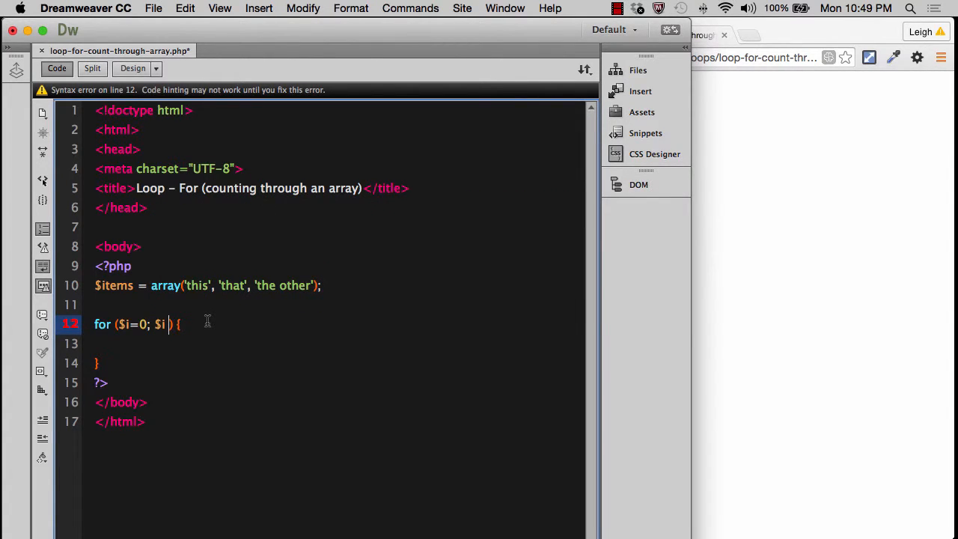
pyautogui.write('<')
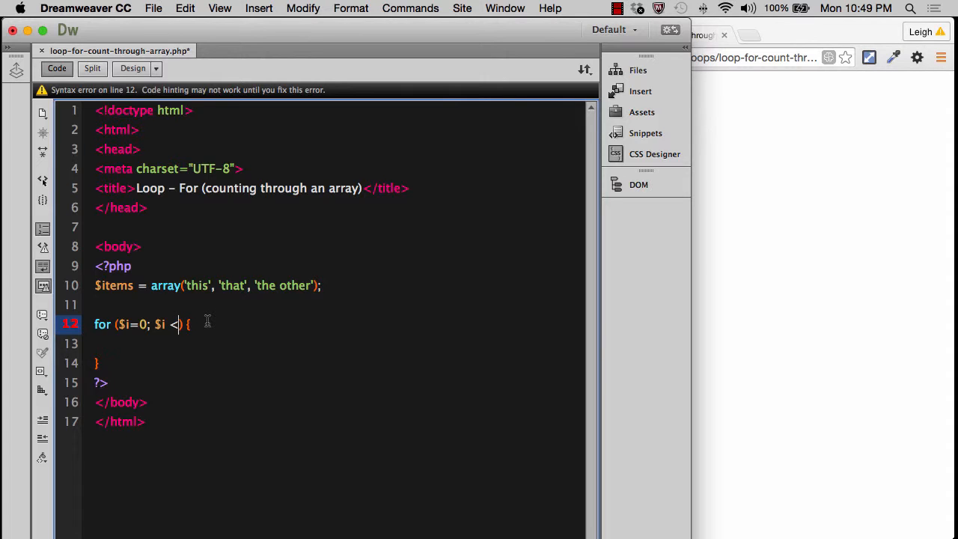
pyautogui.write('count')
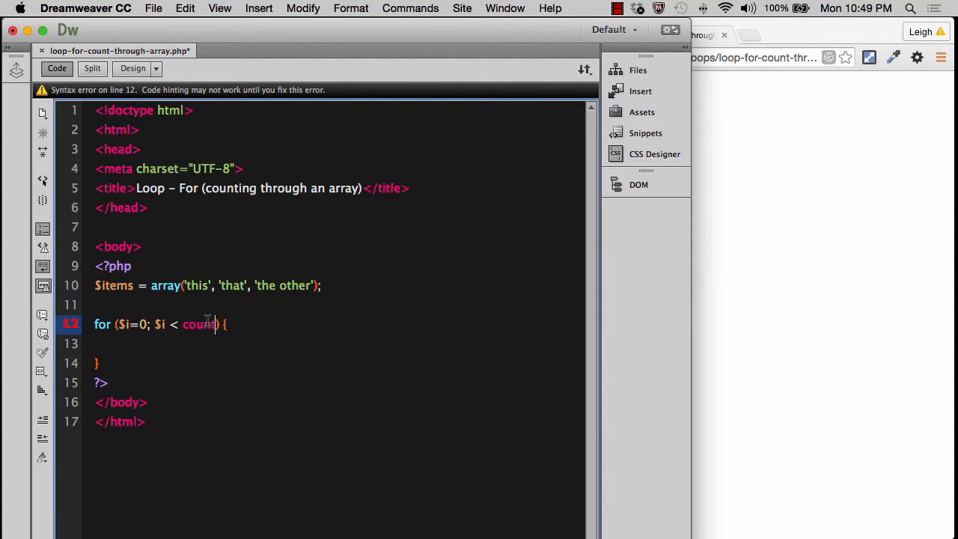
pyautogui.write('($items);')
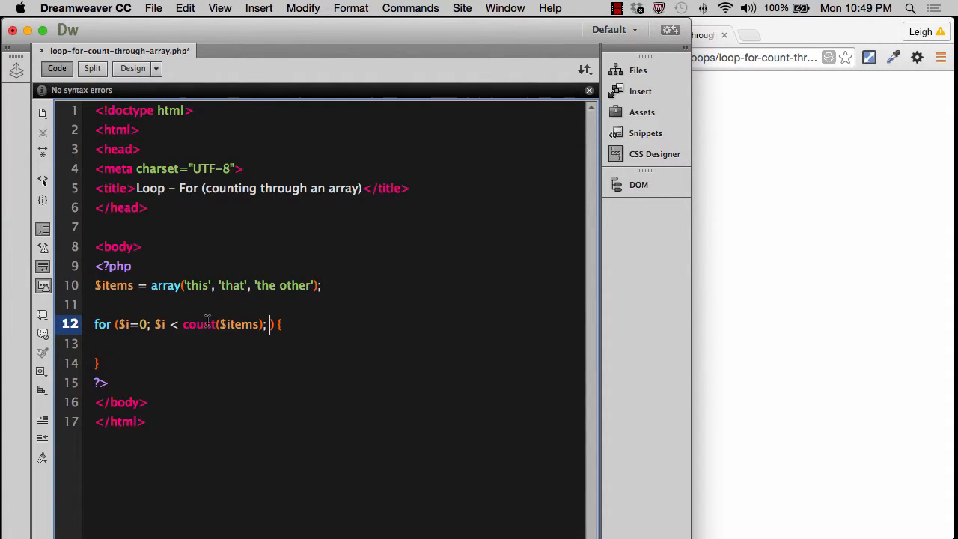
pyautogui.write('$i++')
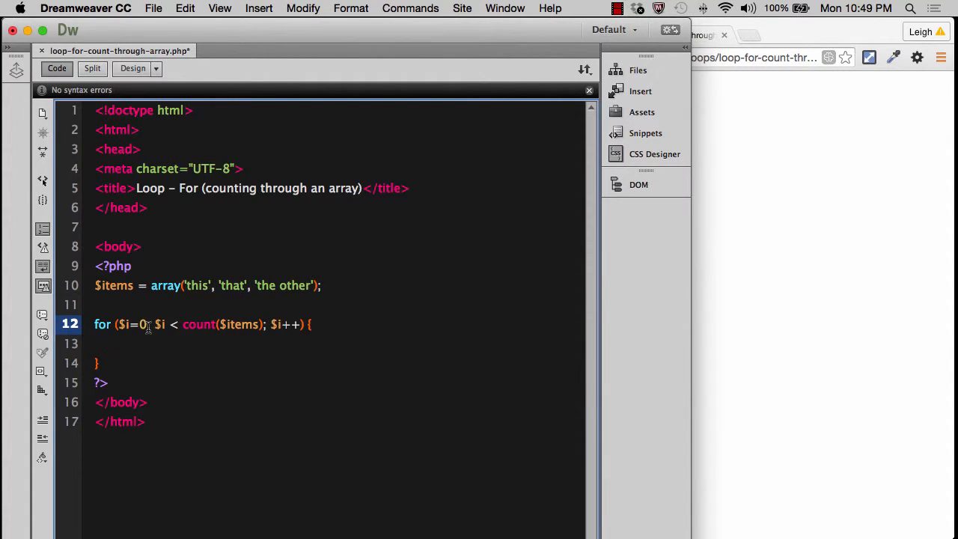
pyautogui.doubleClick(132, 323)
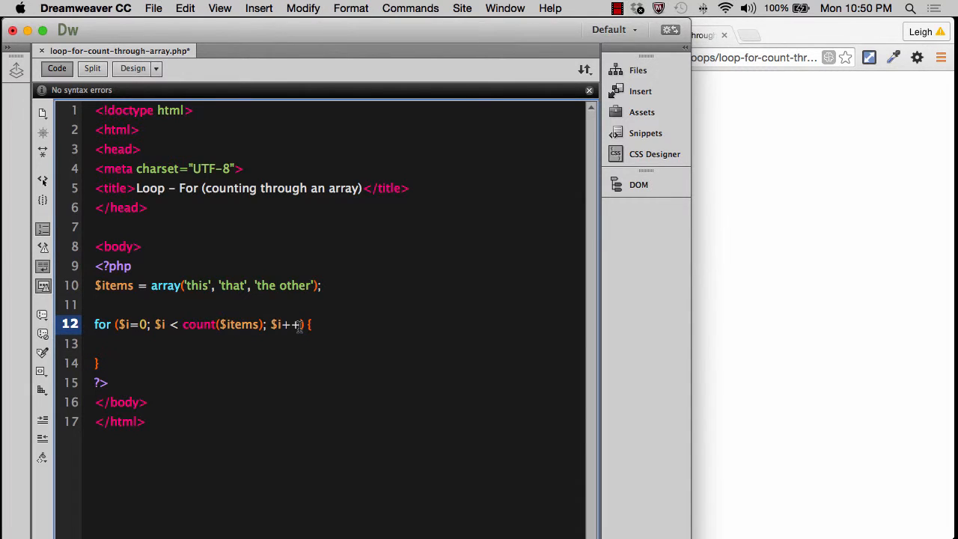
pyautogui.doubleClick(286, 324)
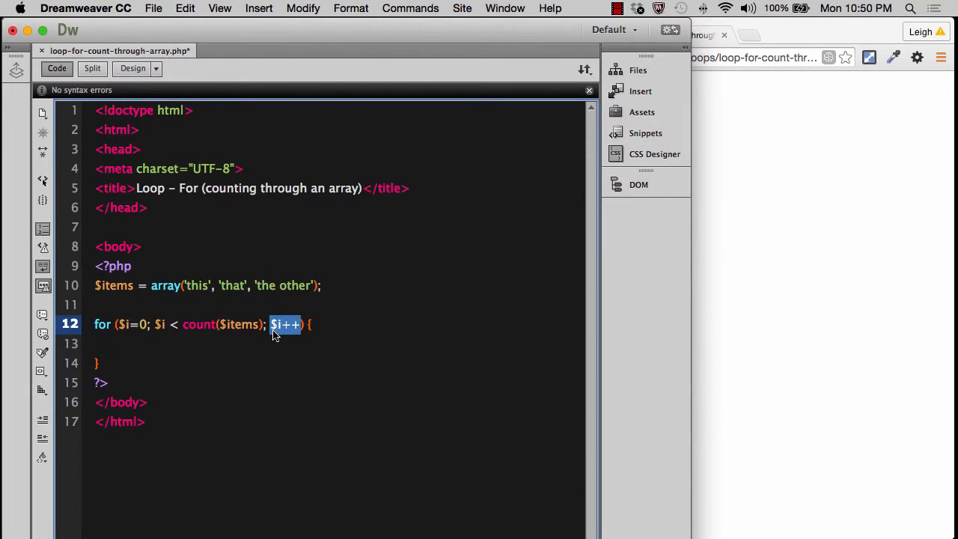
pyautogui.moveTo(132, 341)
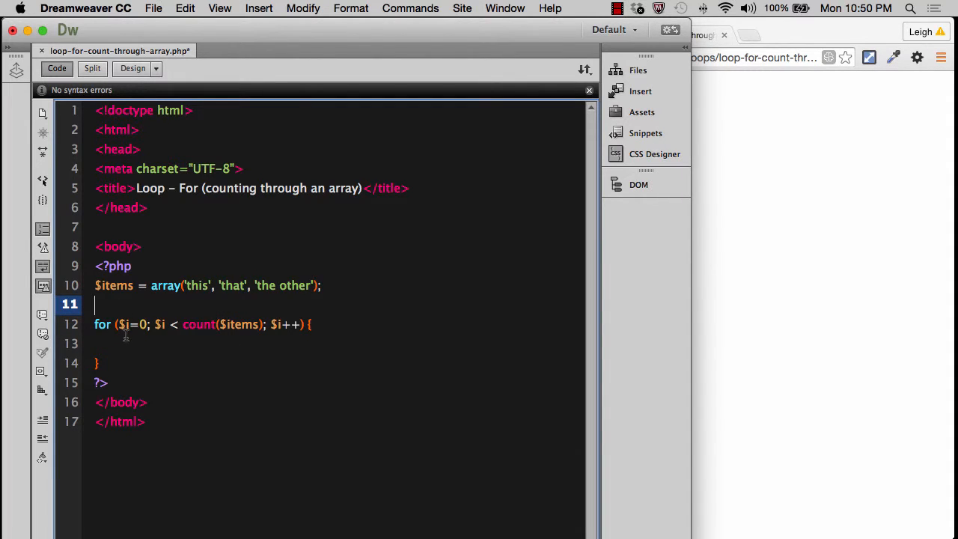
# Comment out the for loop with /* */ and add a blank line above it.
pyautogui.click(108, 343)
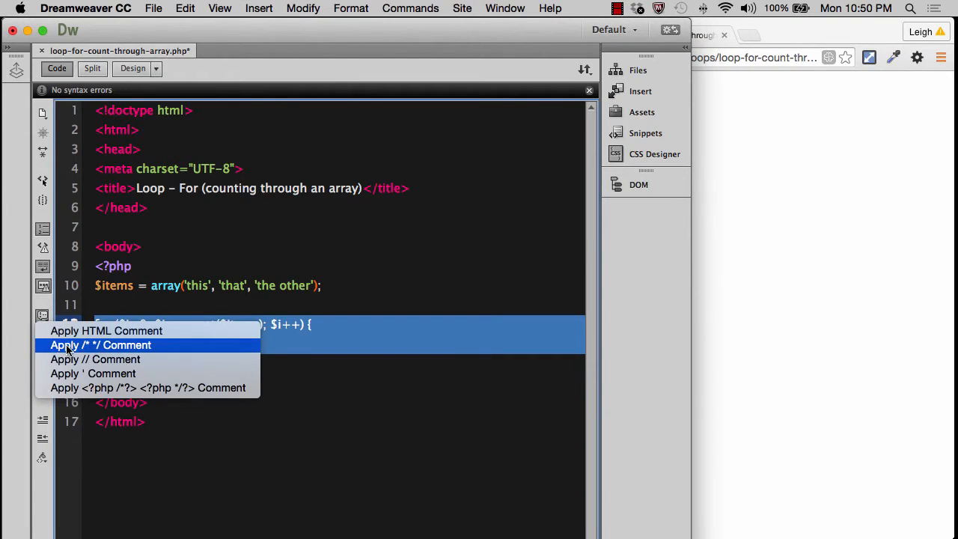
pyautogui.click(100, 345)
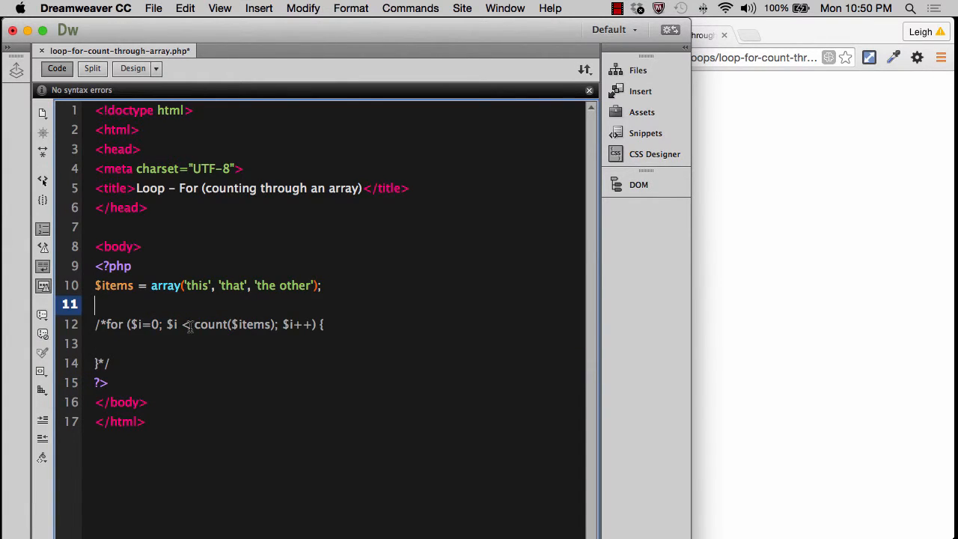
pyautogui.press('Return')
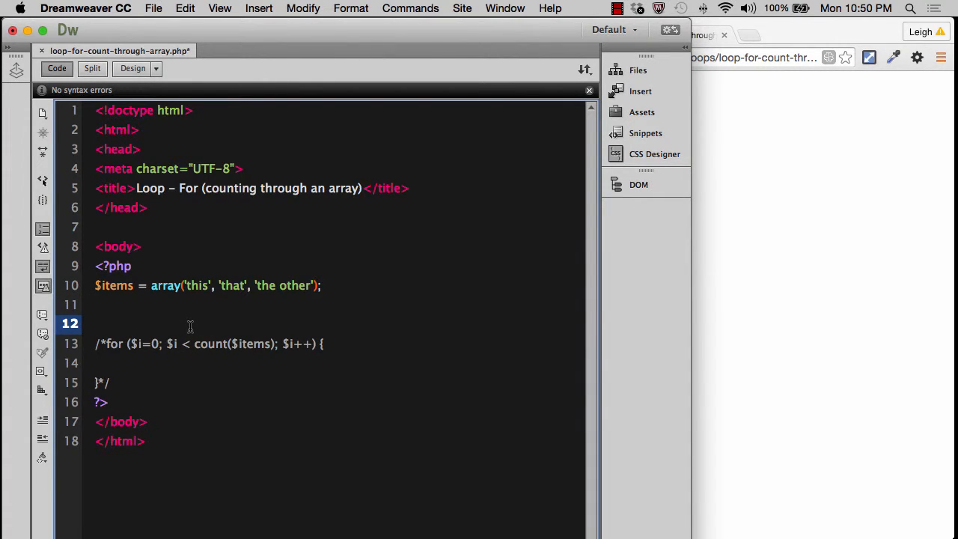
# Write echo $count = count($items); on the new line above the loop.
pyautogui.write('$')
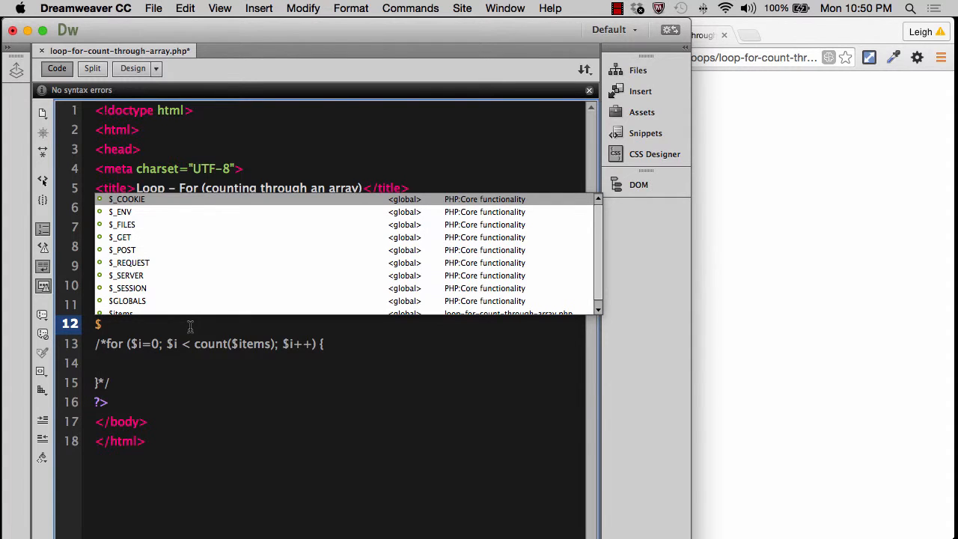
pyautogui.write('cou')
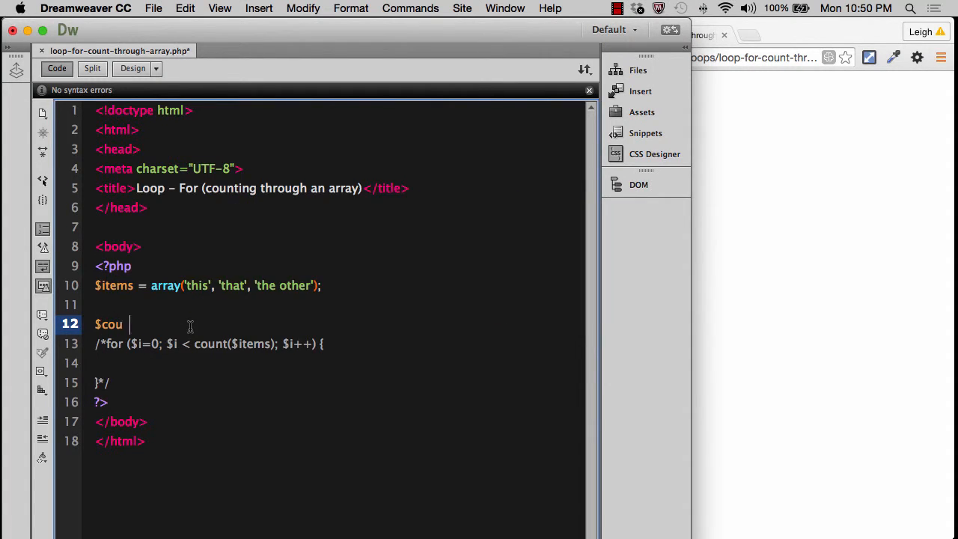
pyautogui.write('nt =')
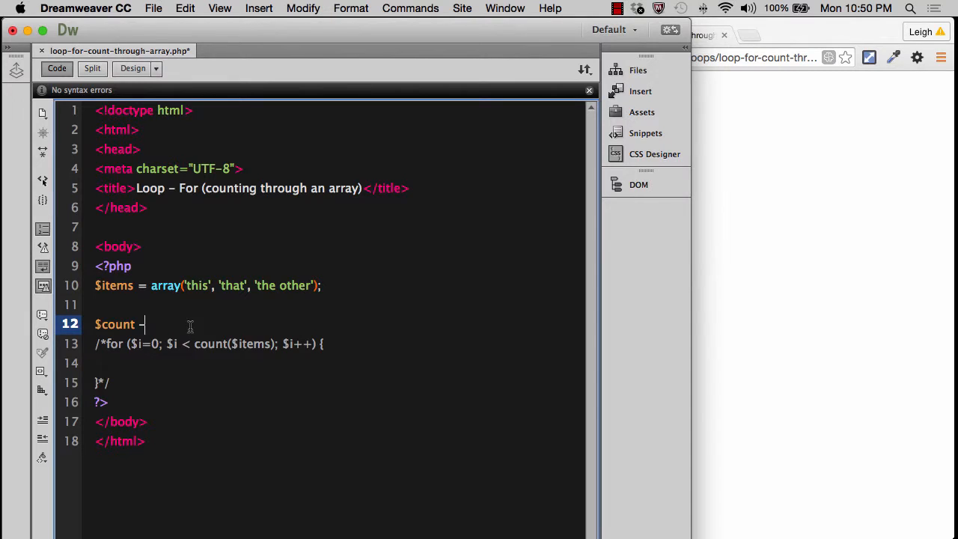
pyautogui.write('=')
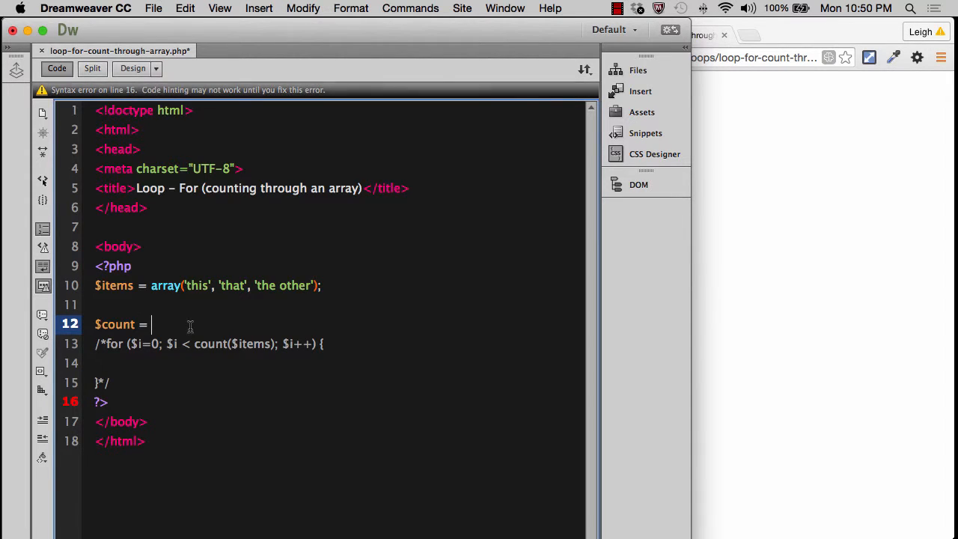
pyautogui.write('count')
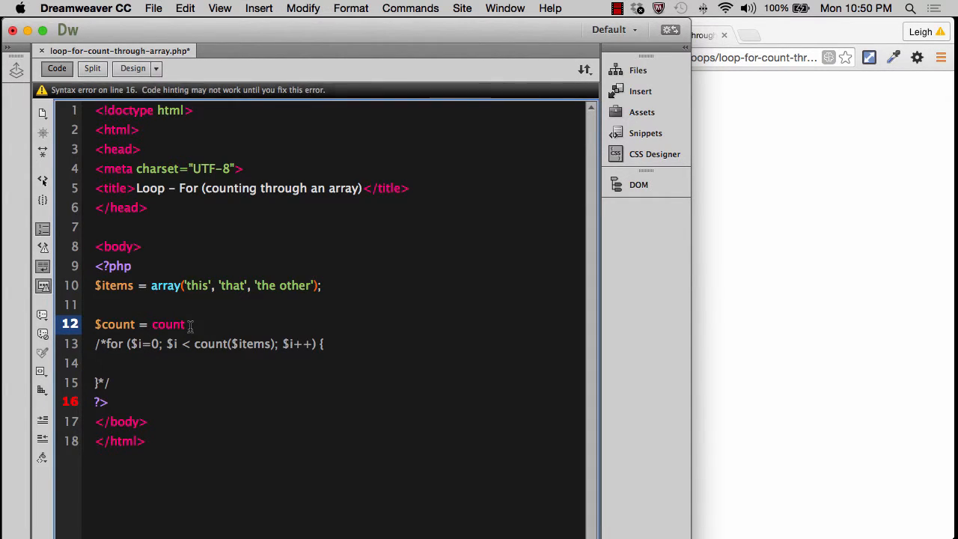
pyautogui.write('(')
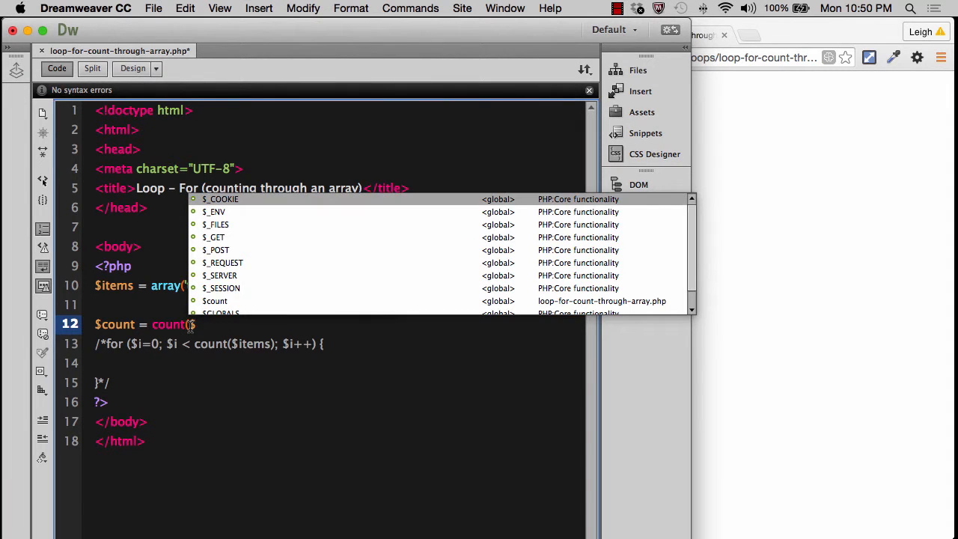
pyautogui.write('$items);')
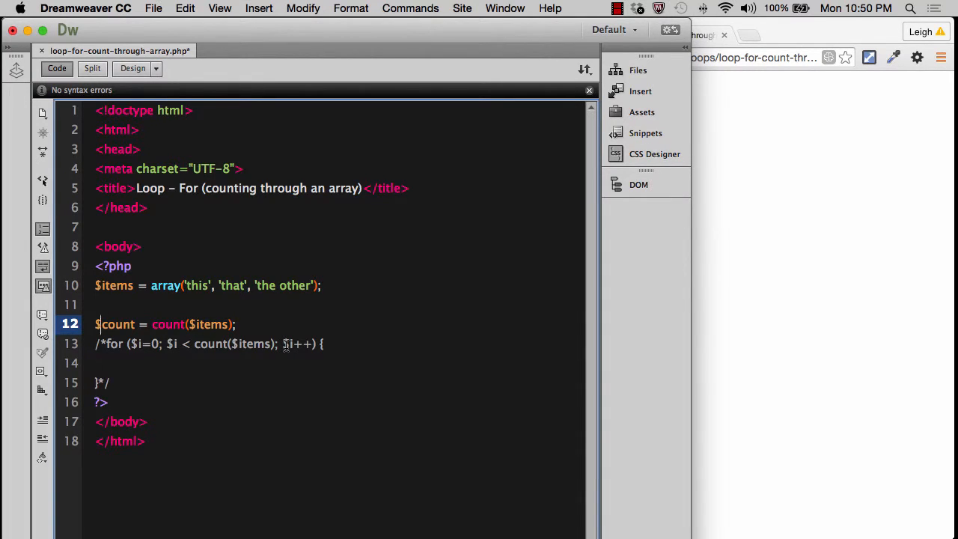
pyautogui.write('echo')
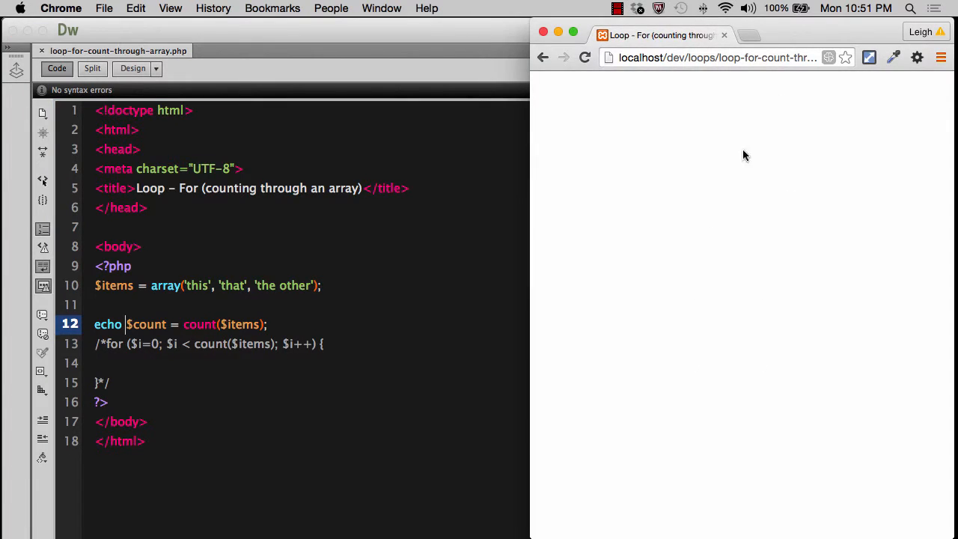
# Reload the page in Chrome to see the count 3 printed.
pyautogui.click(584, 57)
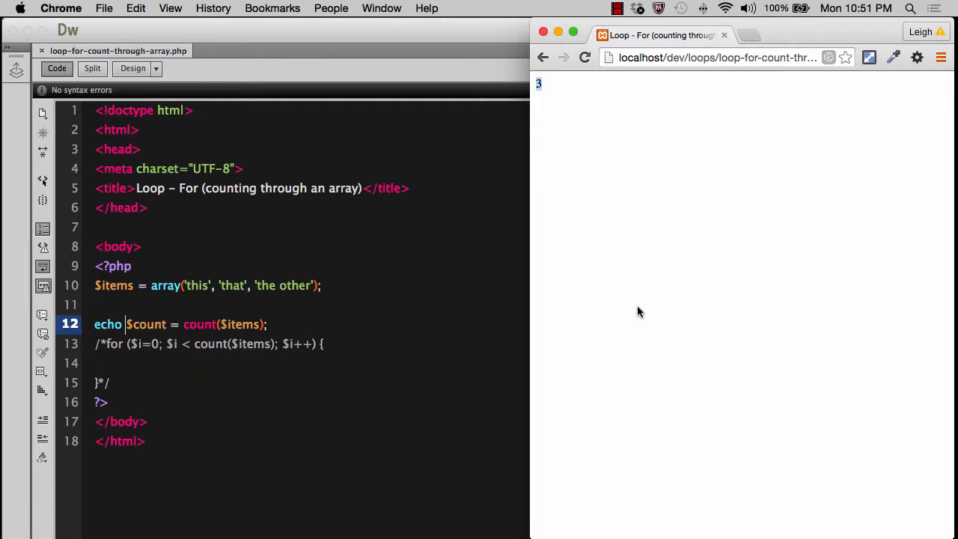
pyautogui.moveTo(206, 291)
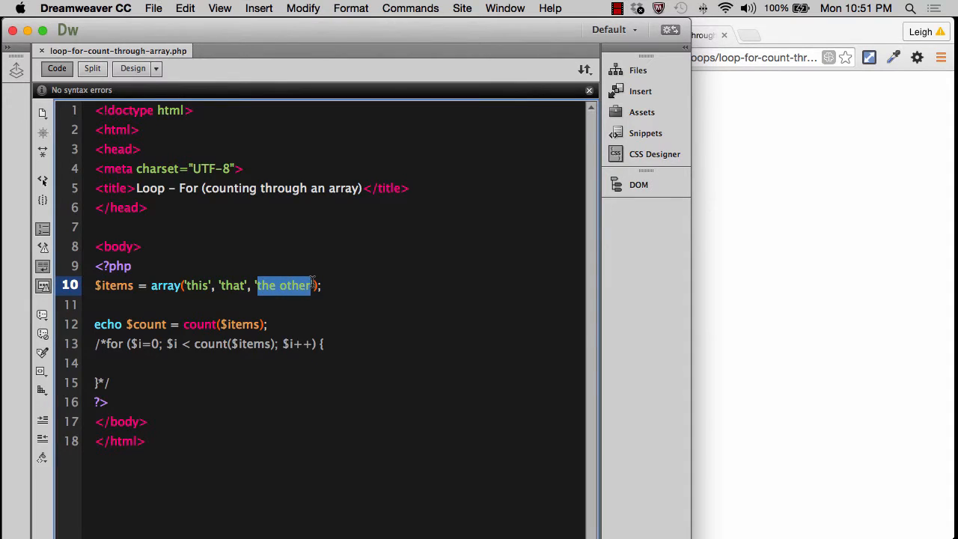
pyautogui.moveTo(188, 332)
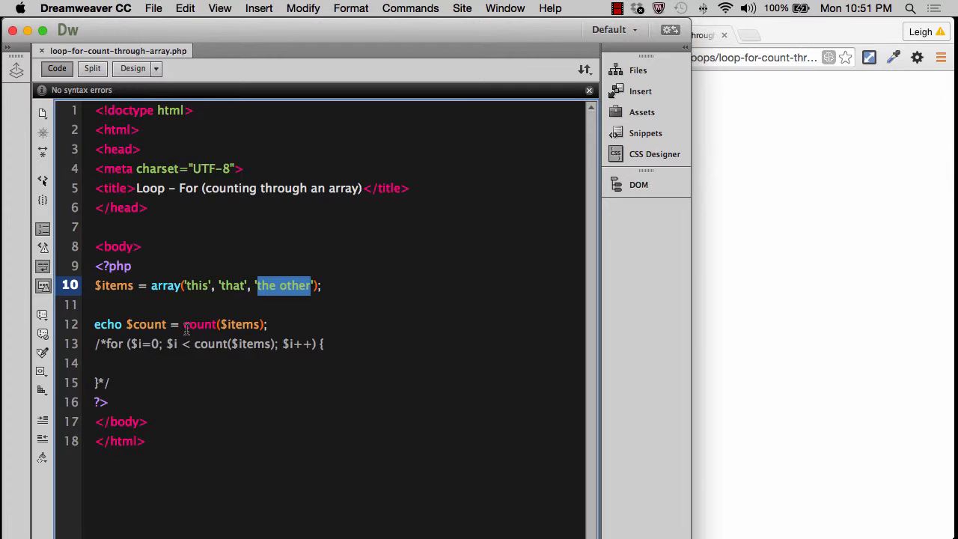
# Add print_r($items); on line 11, prefix the echo with "<br>"., then select the loop condition $i < count($items).
pyautogui.click(225, 304)
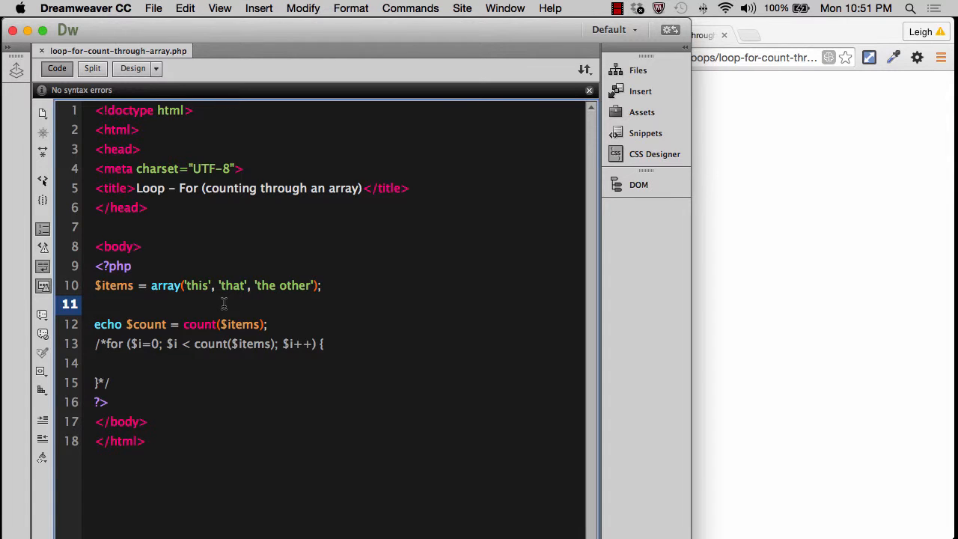
pyautogui.write('print_')
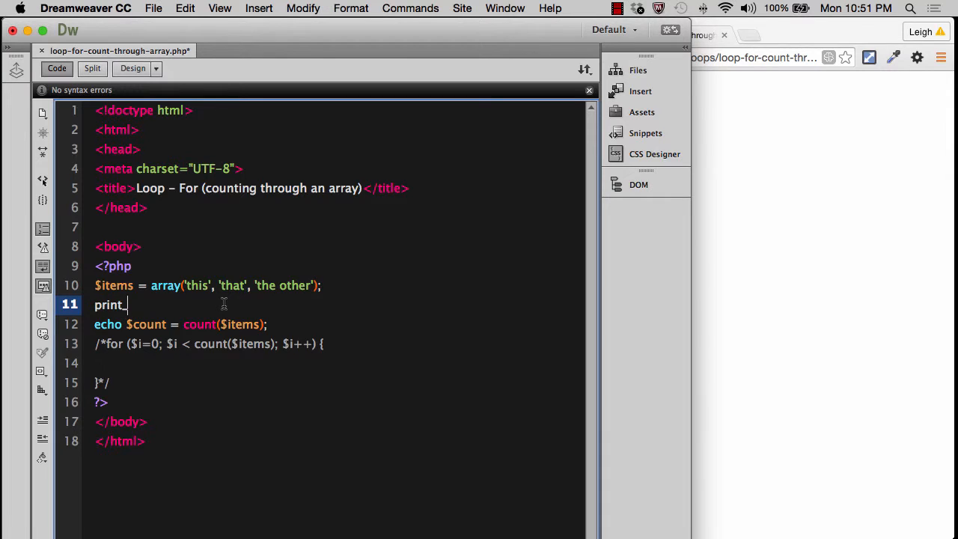
pyautogui.write('r')
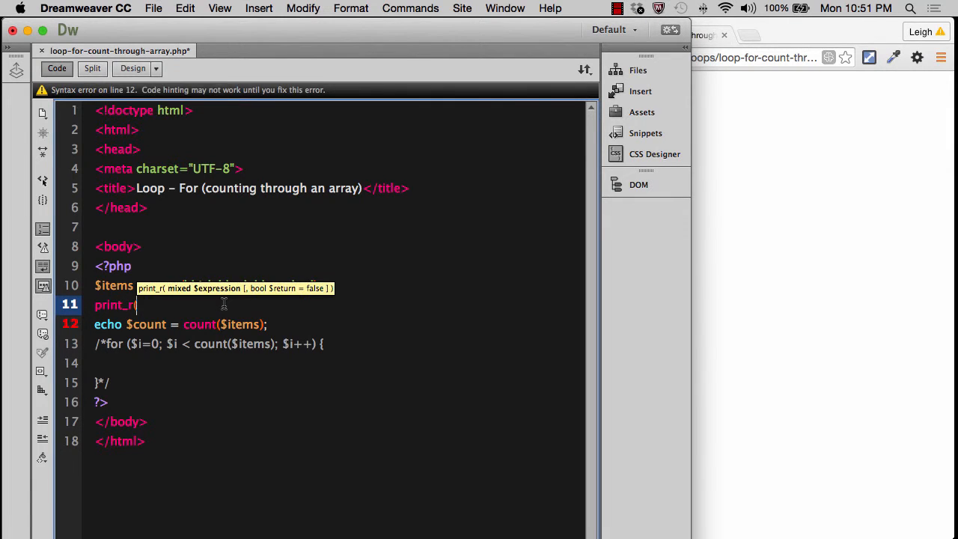
pyautogui.write('($items);')
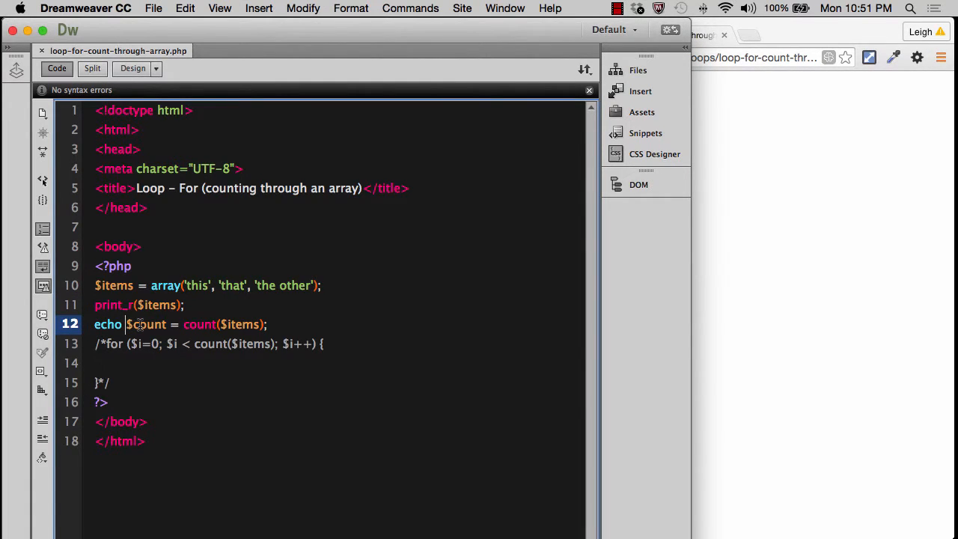
pyautogui.write('"')
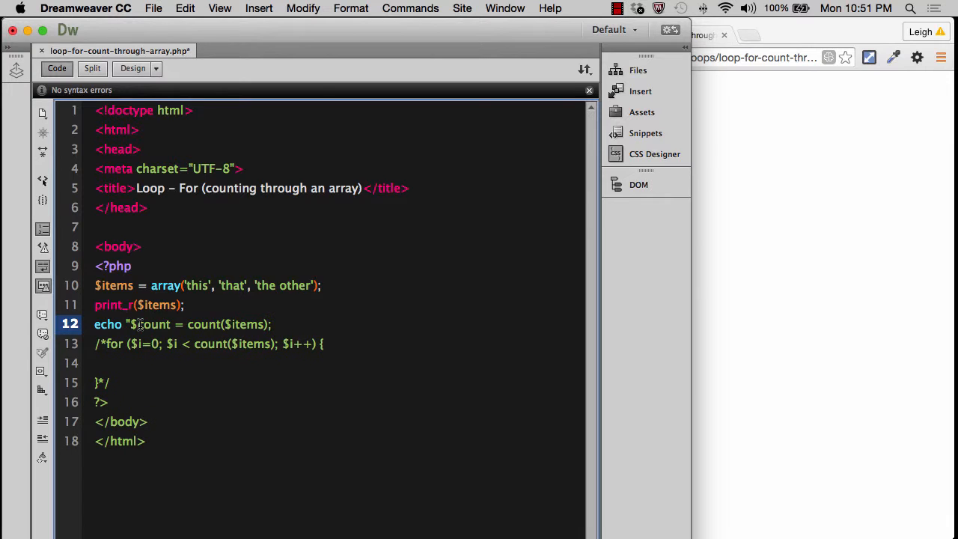
pyautogui.write('<br>".')
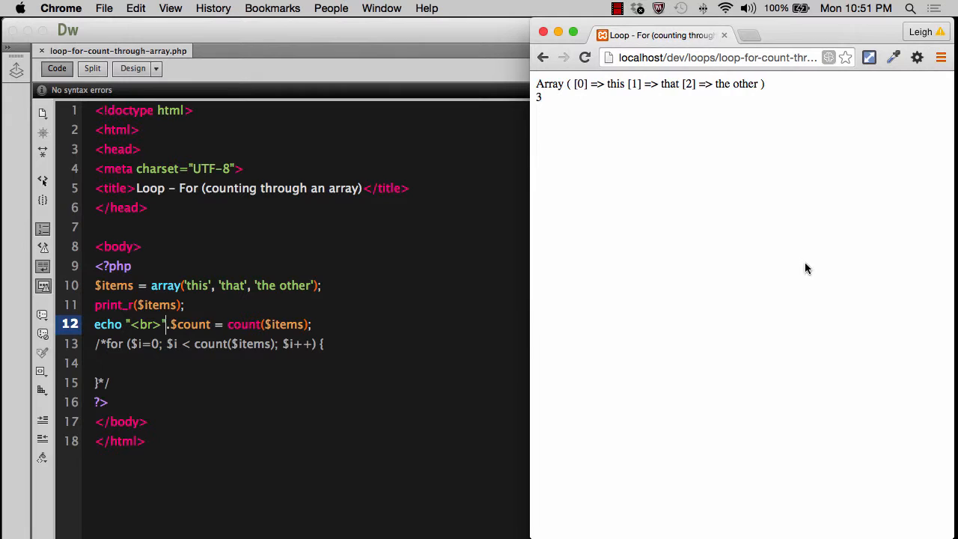
pyautogui.moveTo(578, 108)
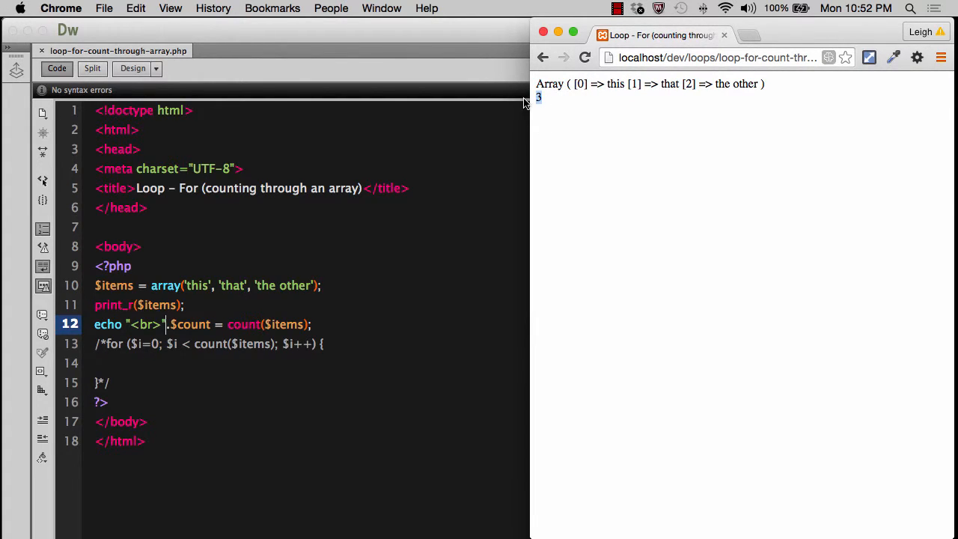
pyautogui.moveTo(550, 126)
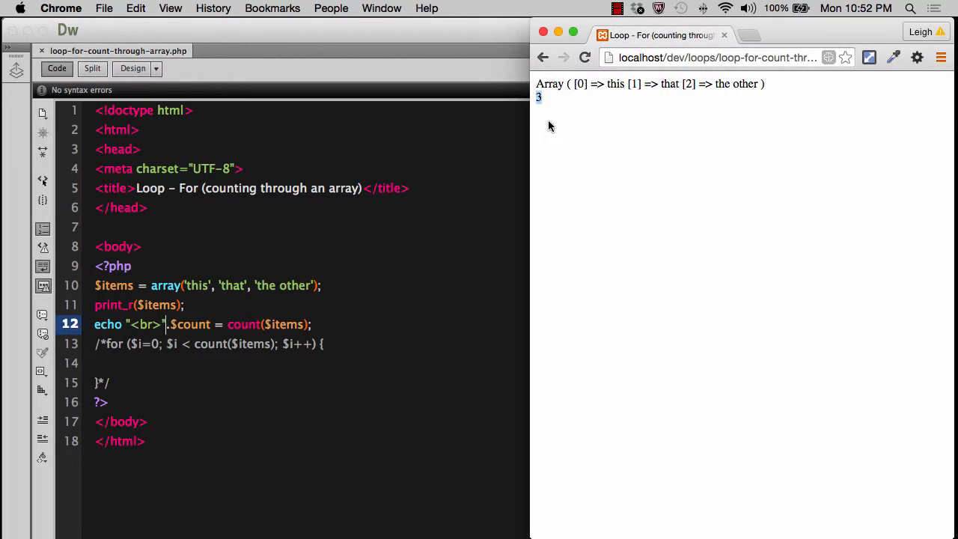
pyautogui.moveTo(552, 105)
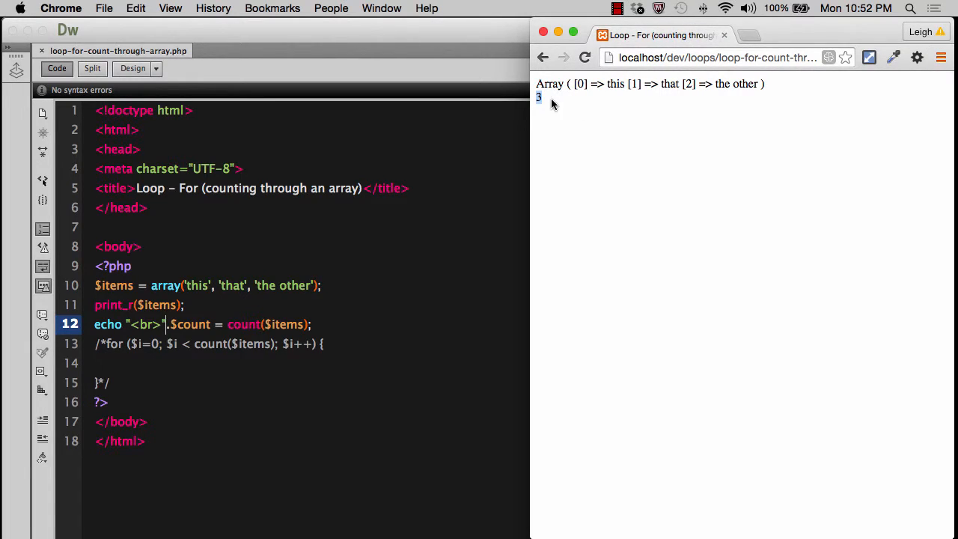
pyautogui.moveTo(388, 489)
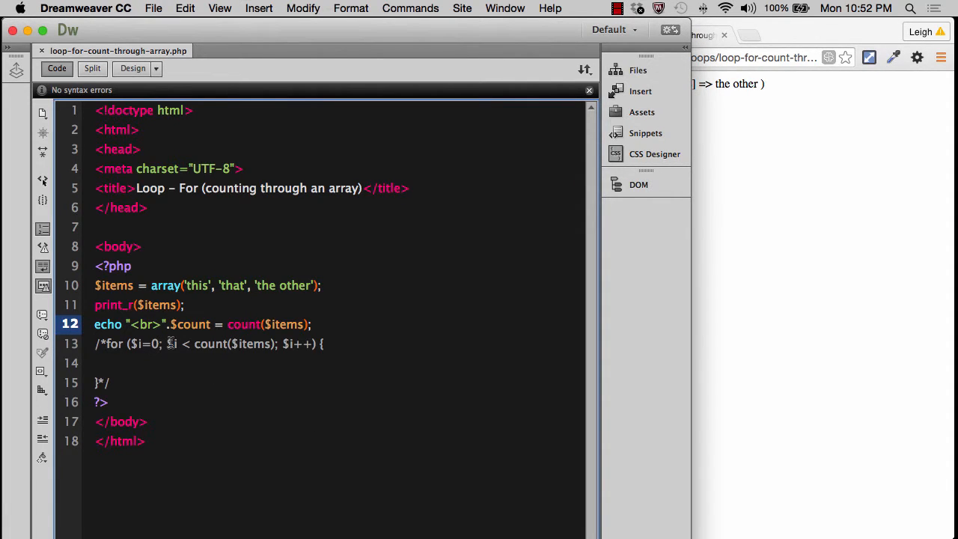
pyautogui.moveTo(167, 343); pyautogui.dragTo(276, 343)
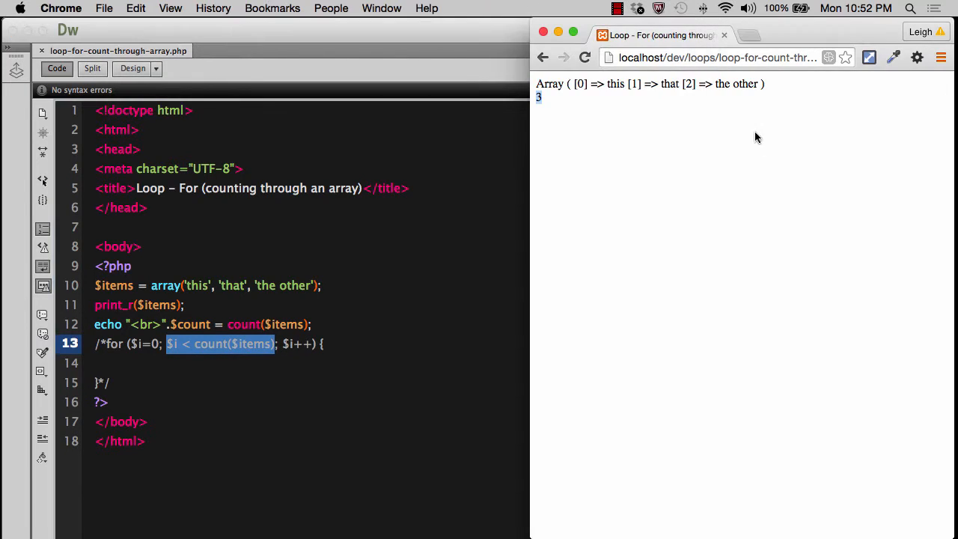
pyautogui.moveTo(583, 77)
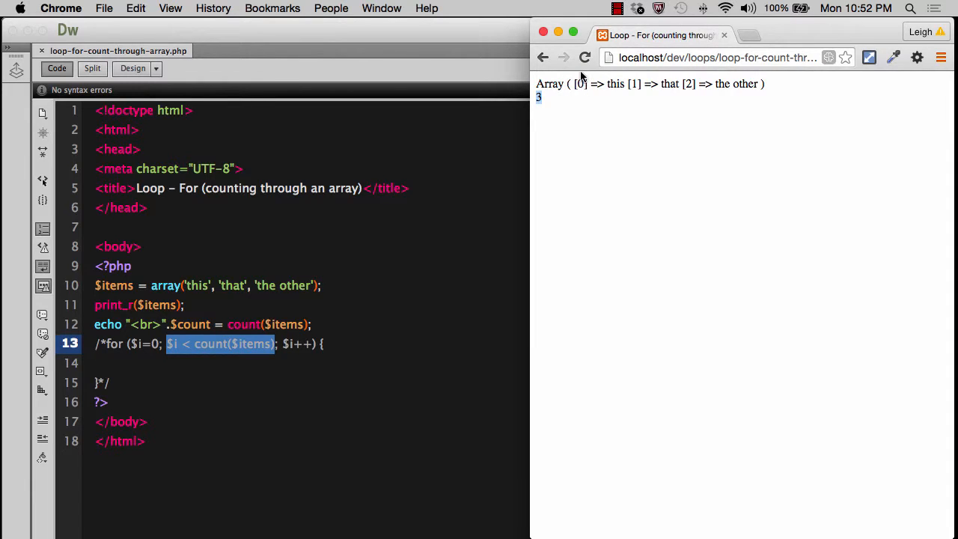
pyautogui.moveTo(667, 213)
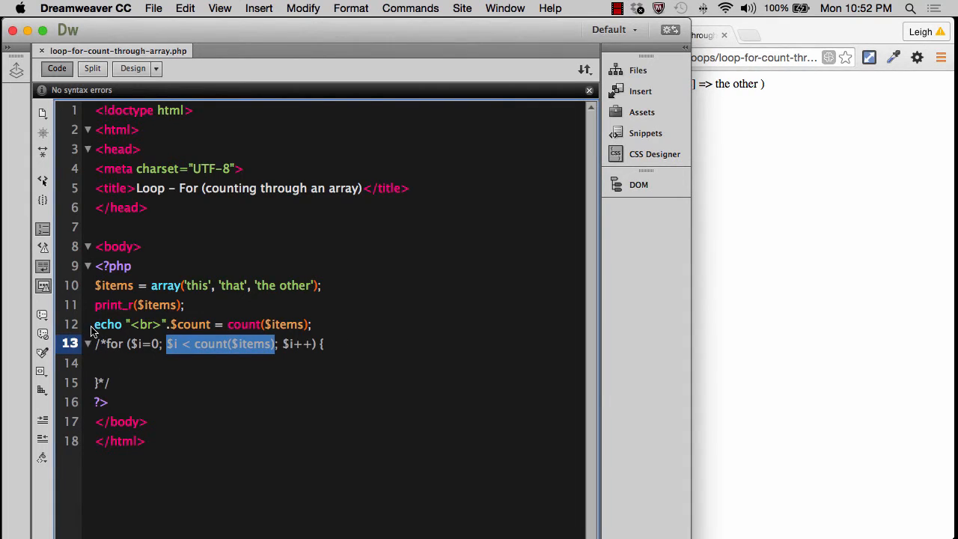
# Comment out the print_r and echo lines and change the loop condition to $i <= count($items).
pyautogui.click(328, 323)
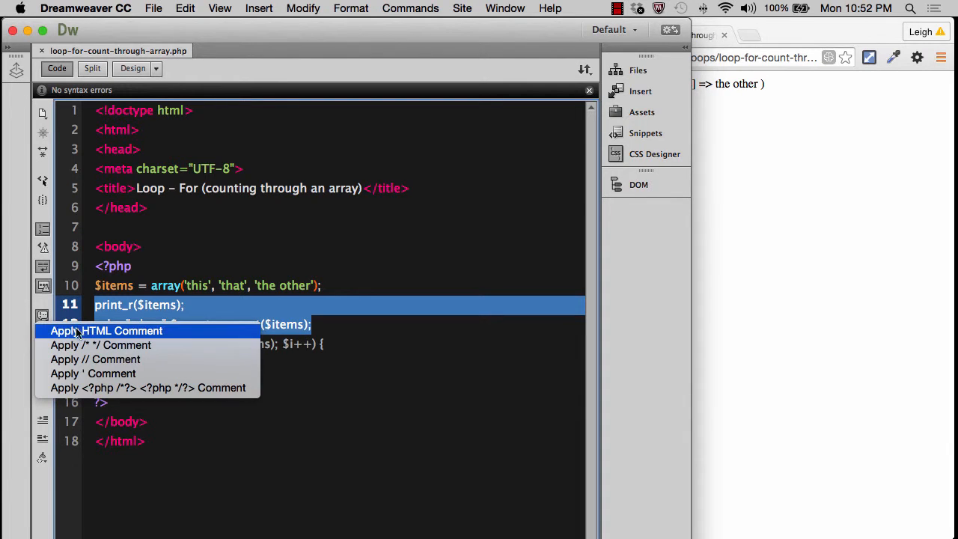
pyautogui.click(100, 344)
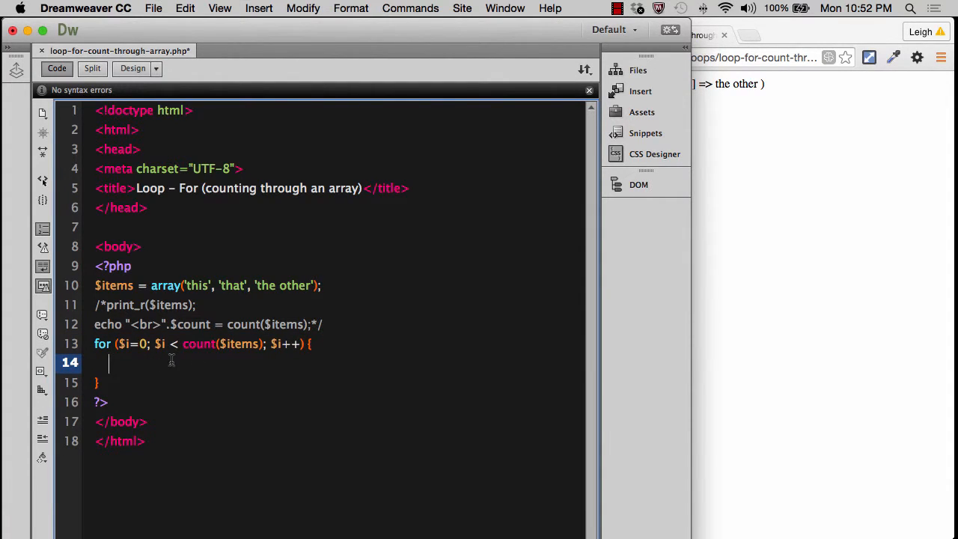
pyautogui.moveTo(170, 360)
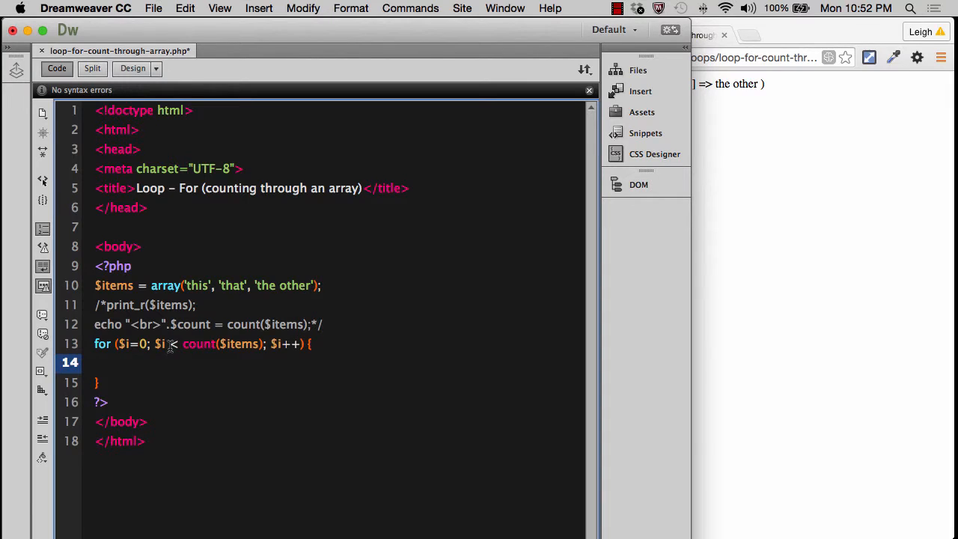
pyautogui.click(170, 343)
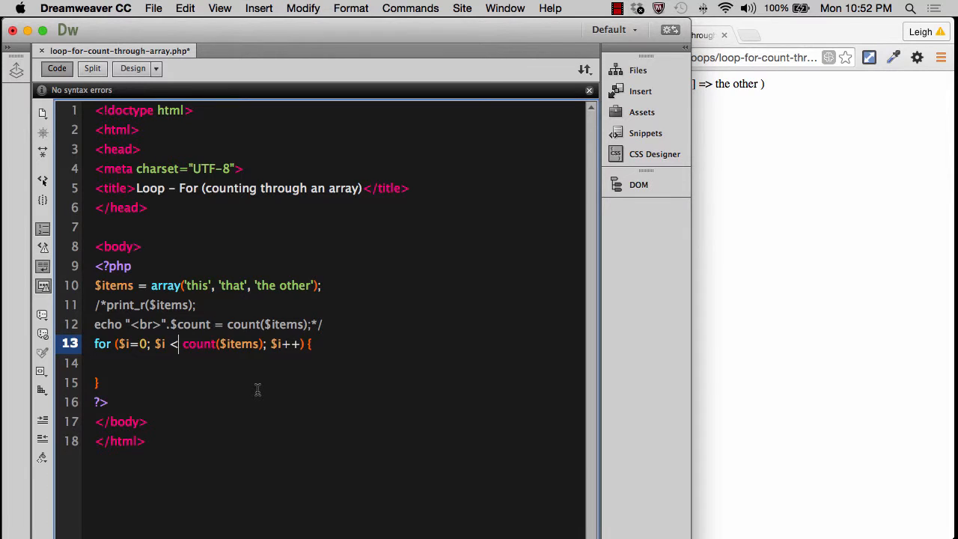
pyautogui.write('=')
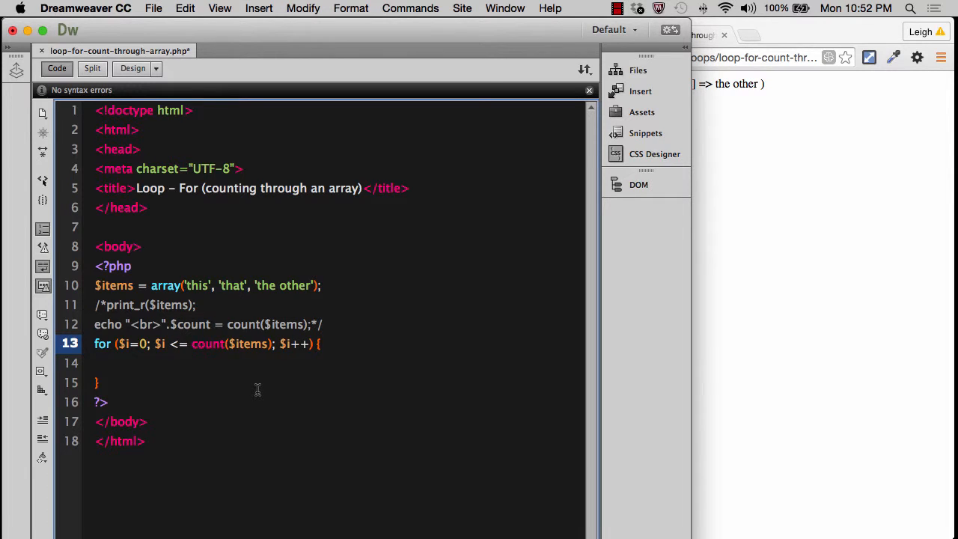
# Write echo $items[$i]."<br>"; inside the loop body.
pyautogui.click(148, 362)
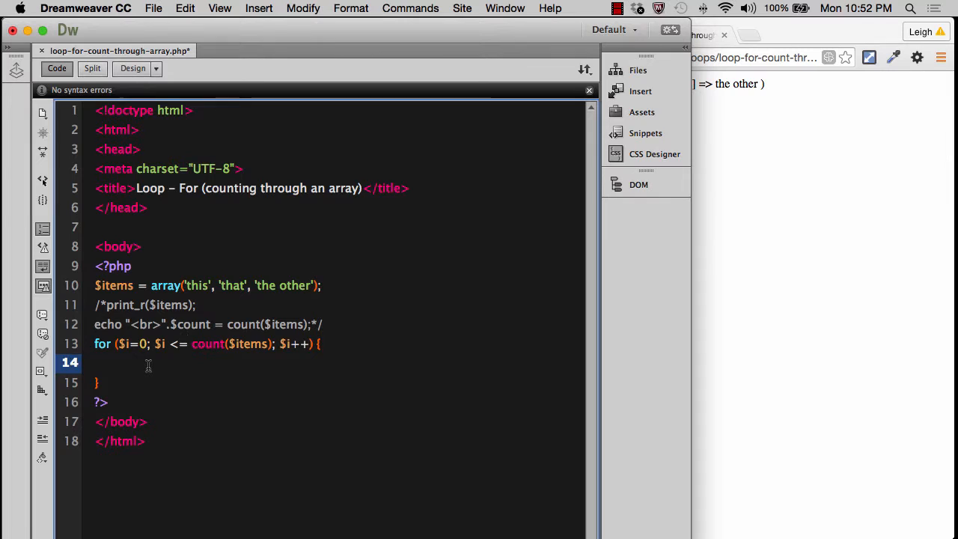
pyautogui.write('e')
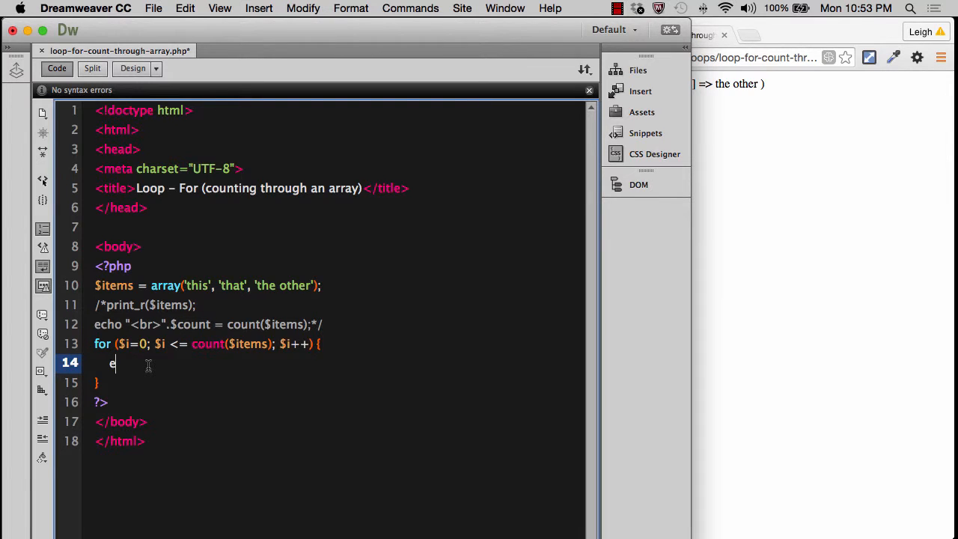
pyautogui.write('cho $')
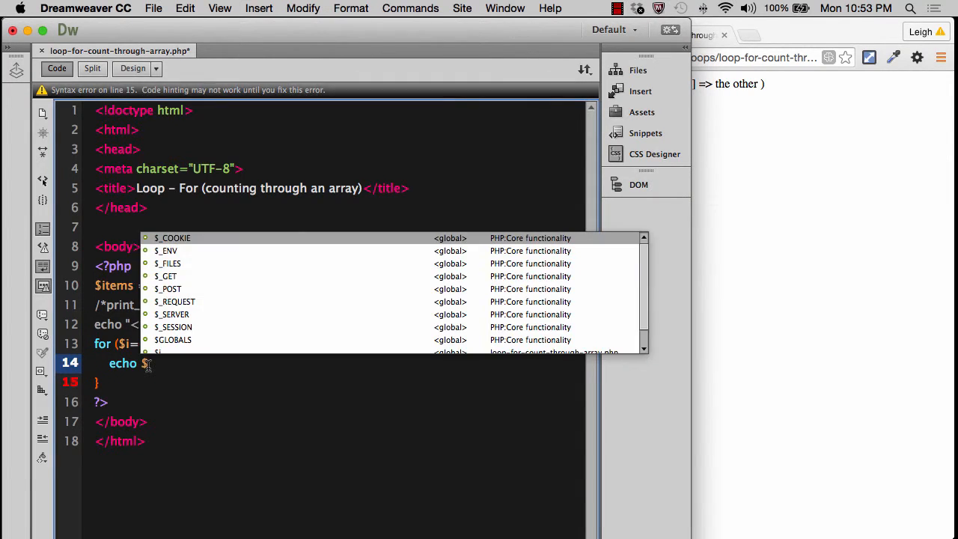
pyautogui.write('items[')
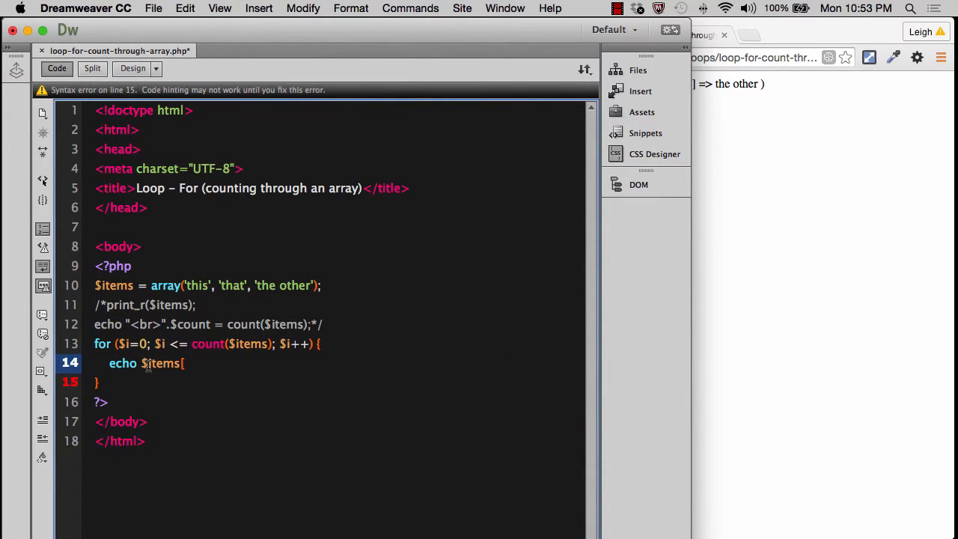
pyautogui.write('$i')
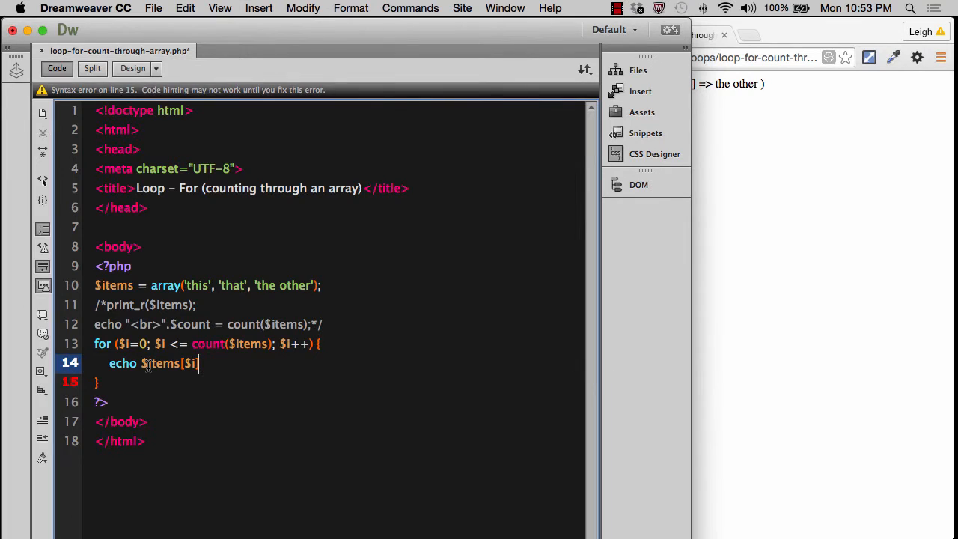
pyautogui.write('];')
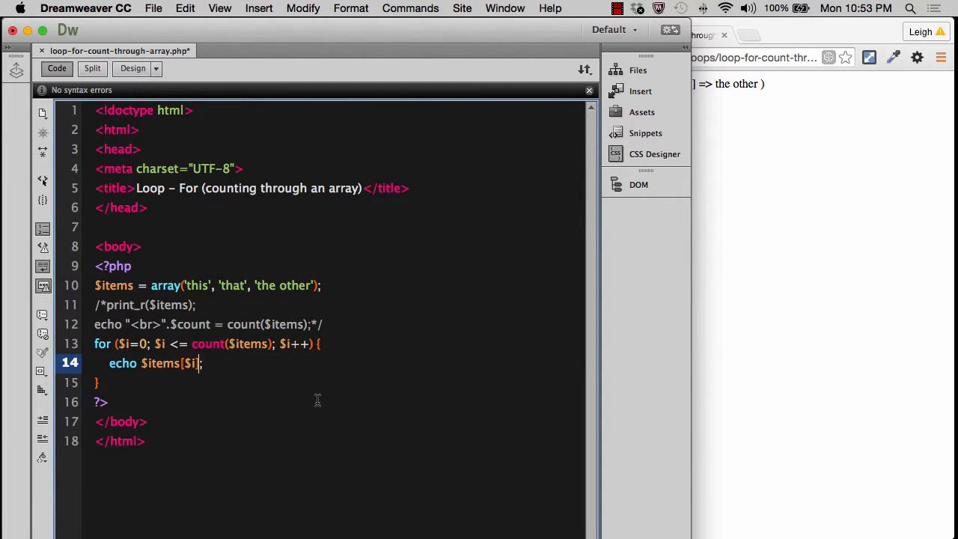
pyautogui.write(']')
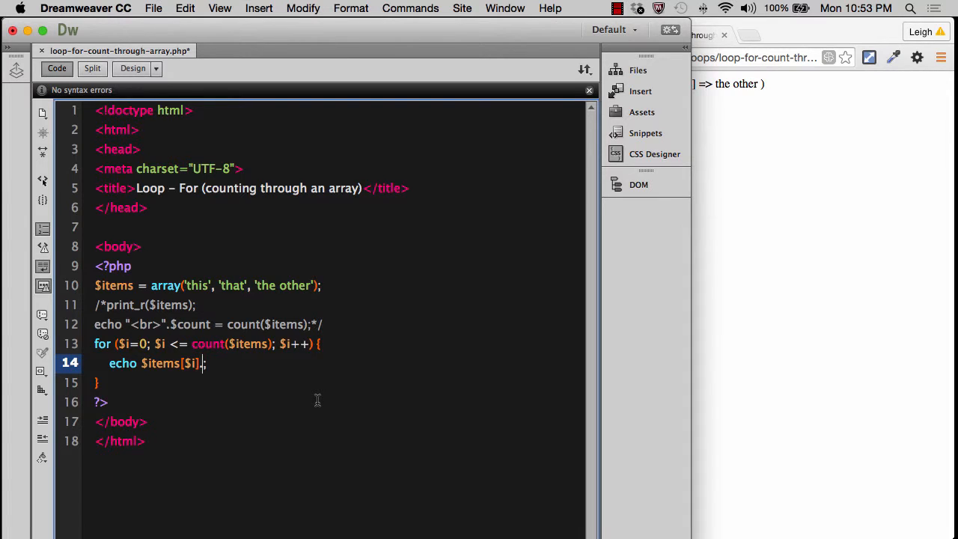
pyautogui.write('."<br>')
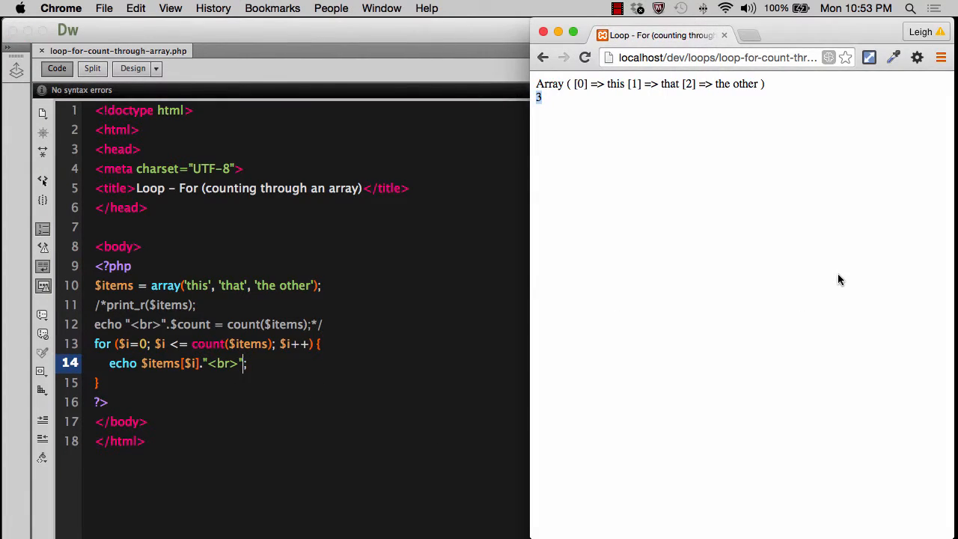
# Reload Chrome to see this, that, the other listed with an Undefined offset: 3 notice.
pyautogui.click(584, 56)
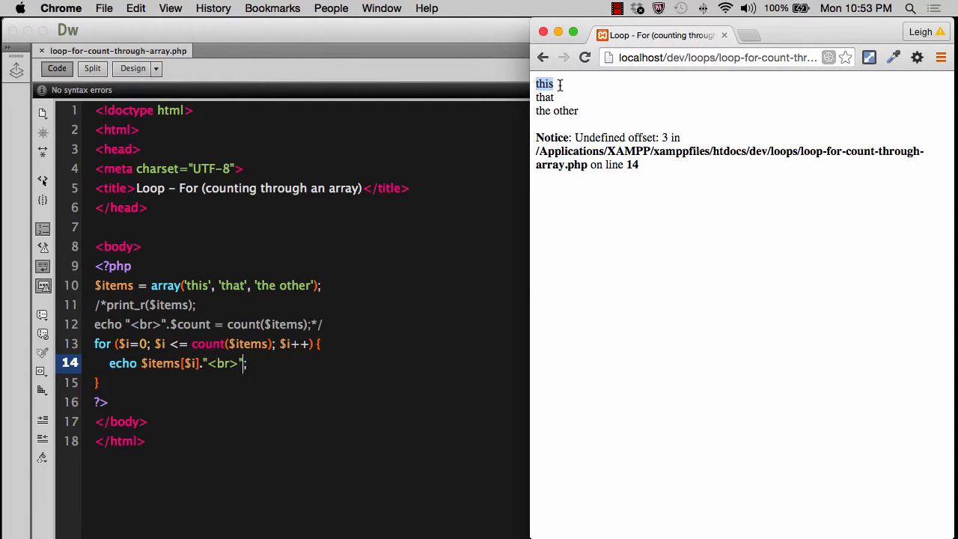
pyautogui.moveTo(536, 138)
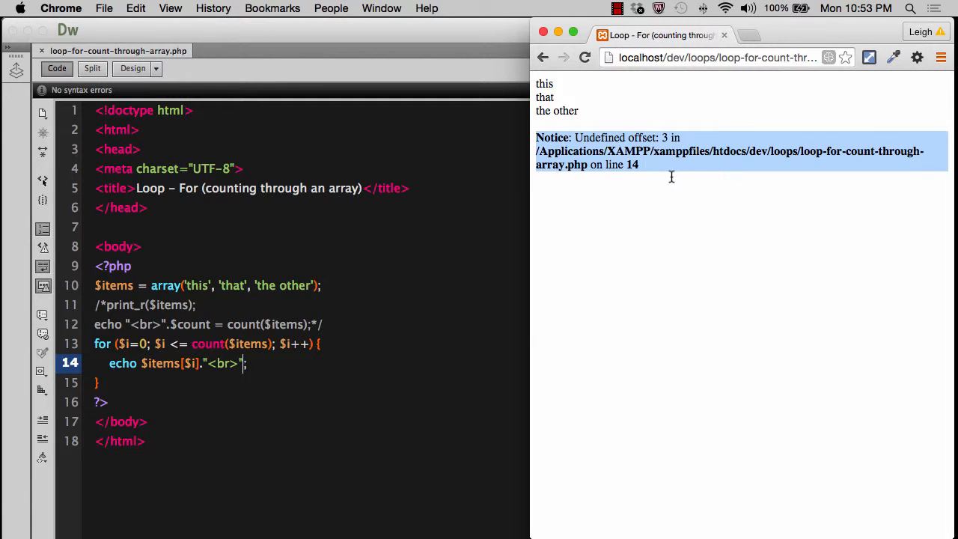
pyautogui.moveTo(668, 144)
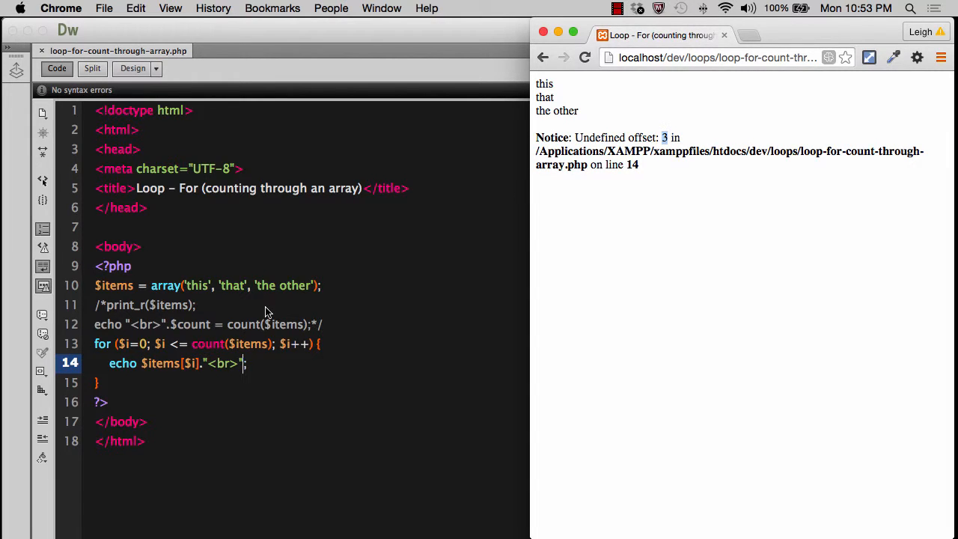
pyautogui.moveTo(211, 389)
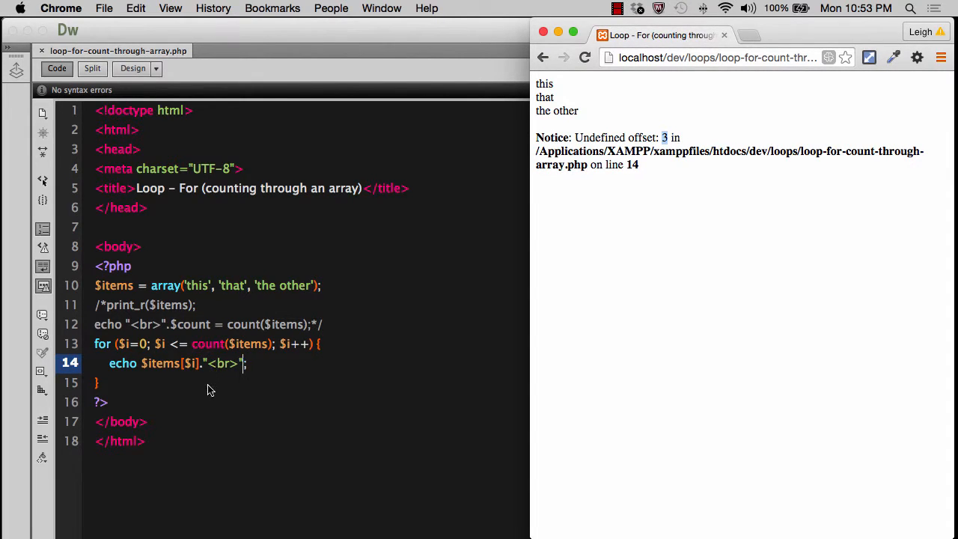
pyautogui.moveTo(192, 367)
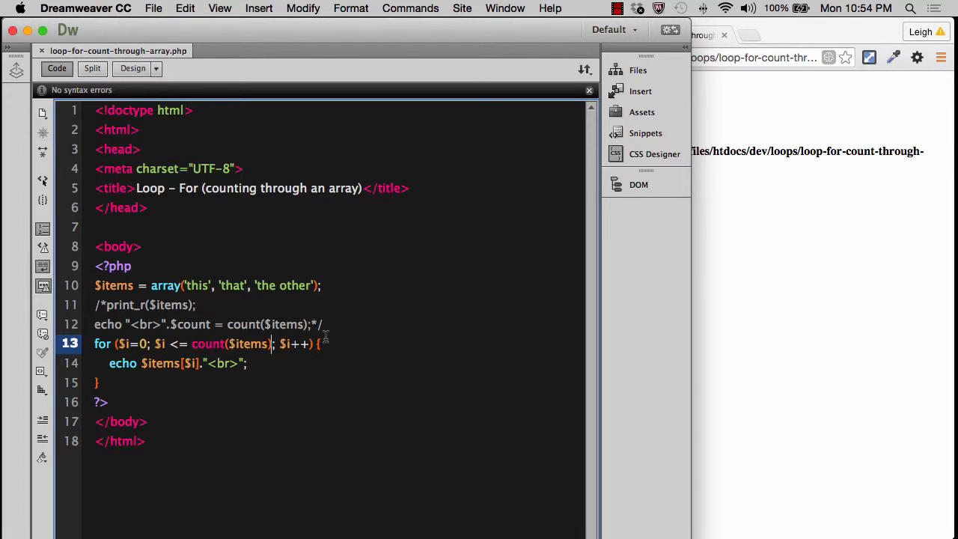
# Change the condition to $i <= count($items)-1 and reload Chrome to show the three items without a notice.
pyautogui.write('-1')
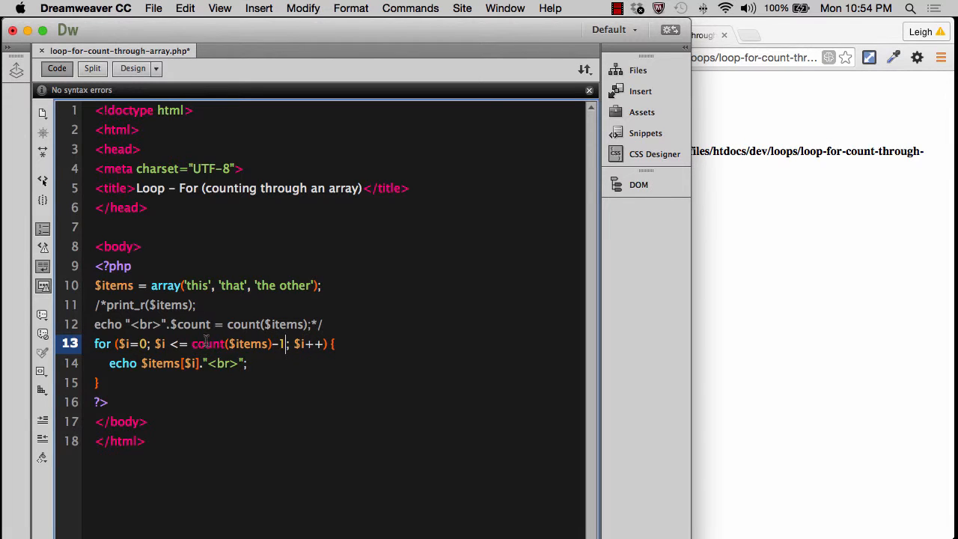
pyautogui.doubleClick(206, 343)
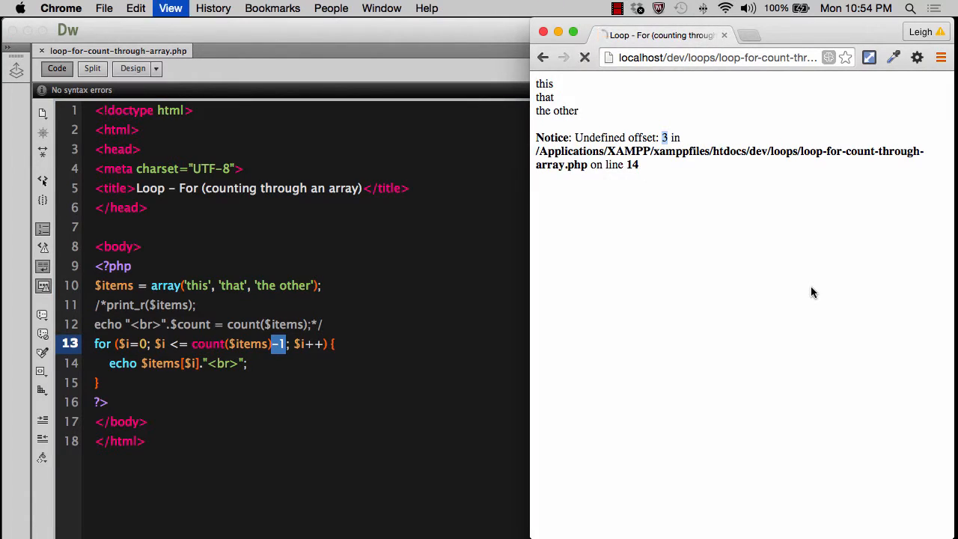
pyautogui.click(585, 57)
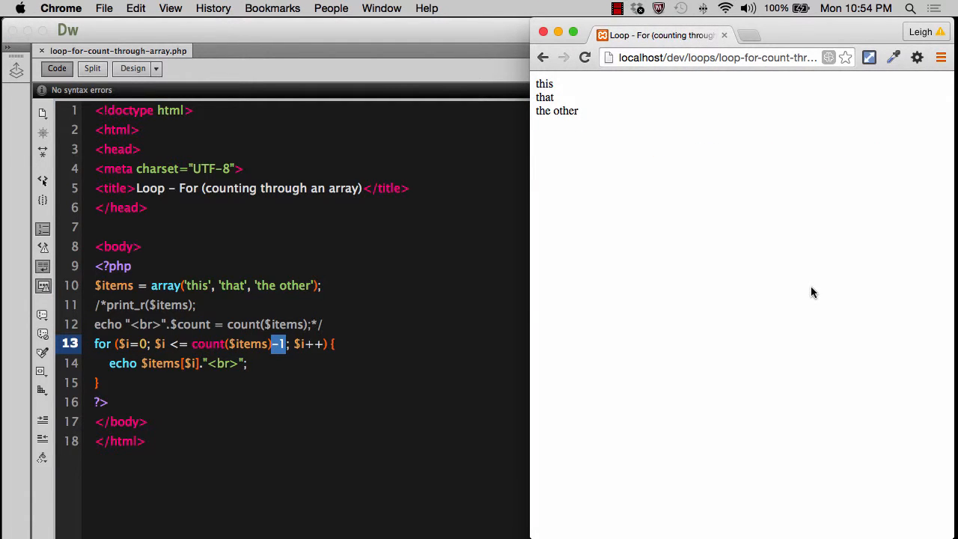
pyautogui.moveTo(153, 383)
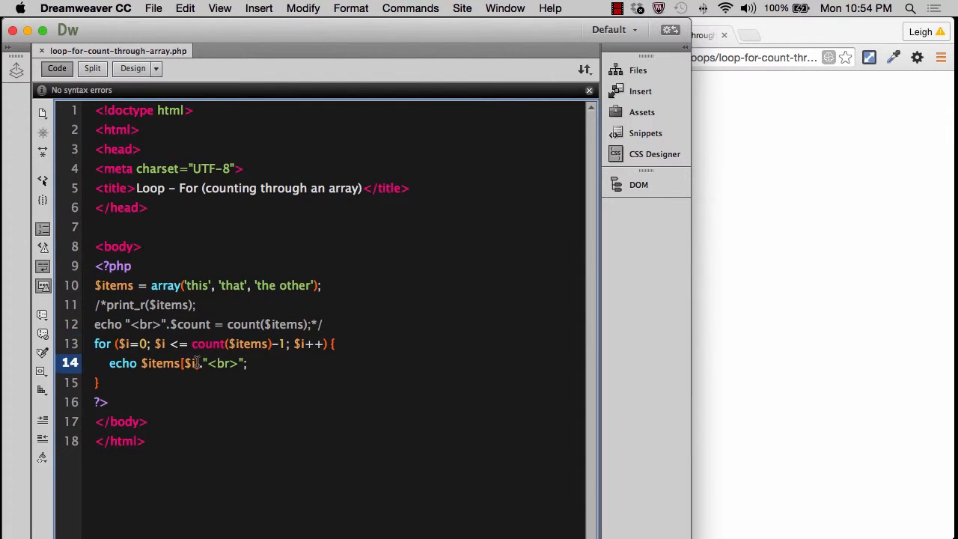
pyautogui.doubleClick(188, 364)
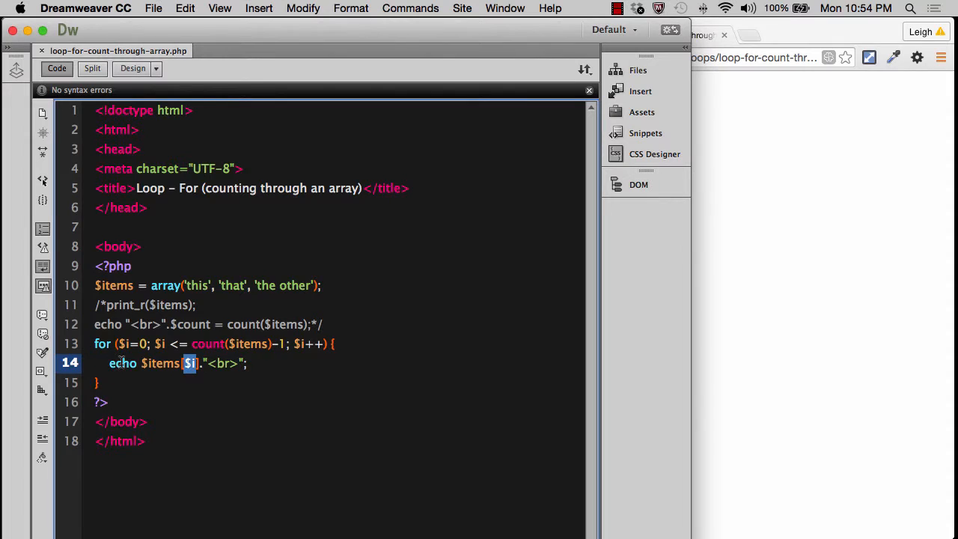
pyautogui.moveTo(193, 377)
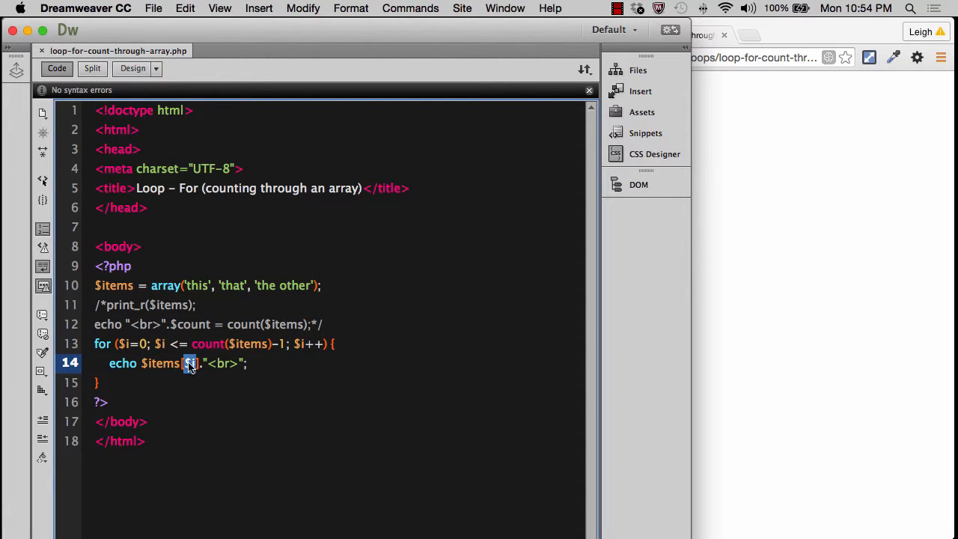
pyautogui.write('$i')
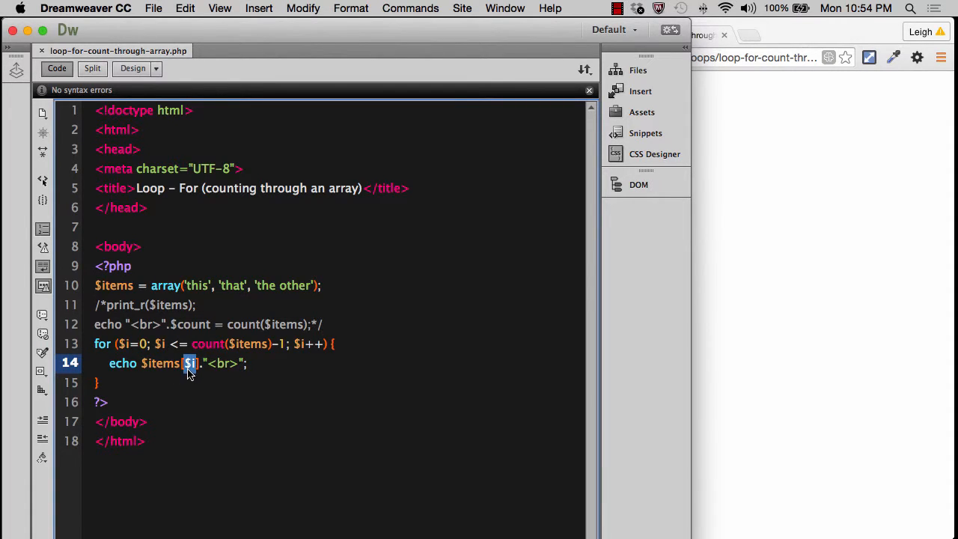
pyautogui.moveTo(153, 372)
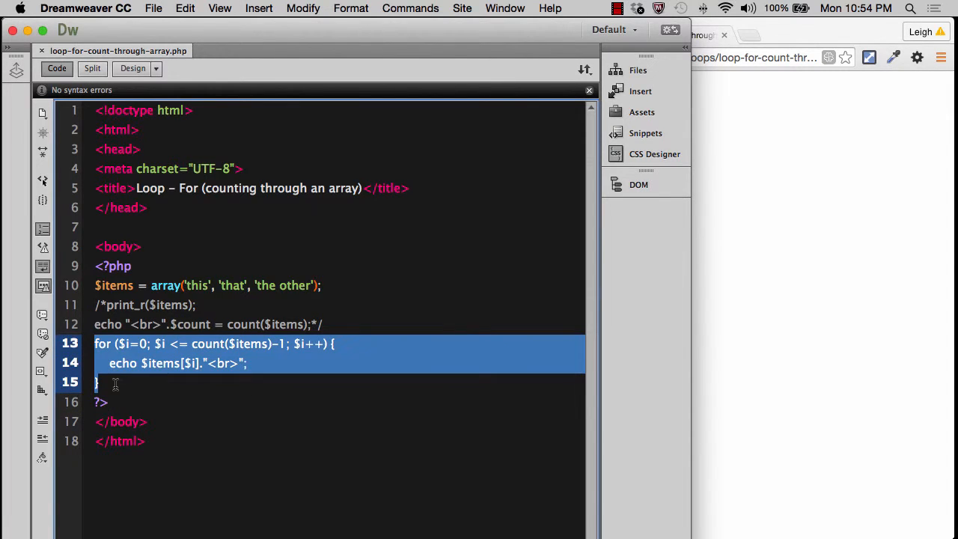
pyautogui.moveTo(193, 364)
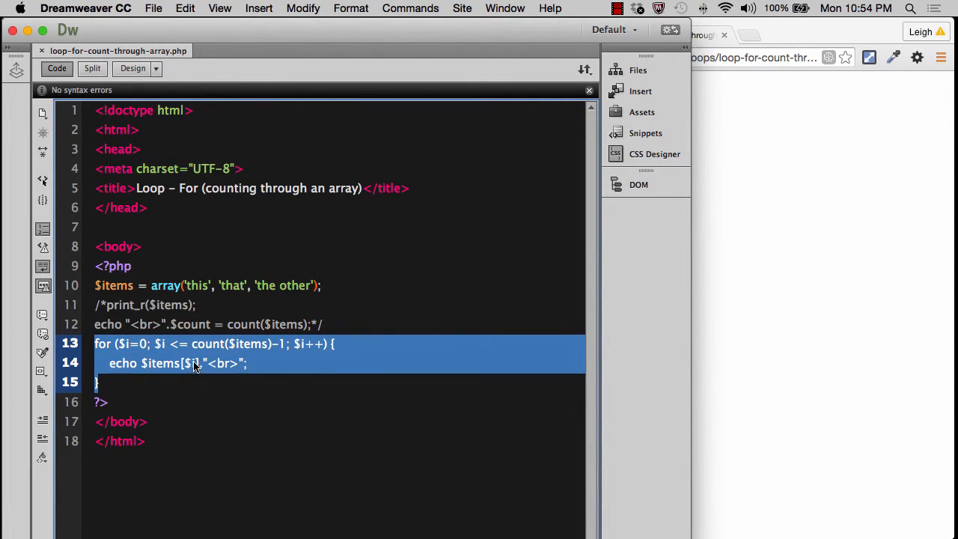
pyautogui.doubleClick(188, 364)
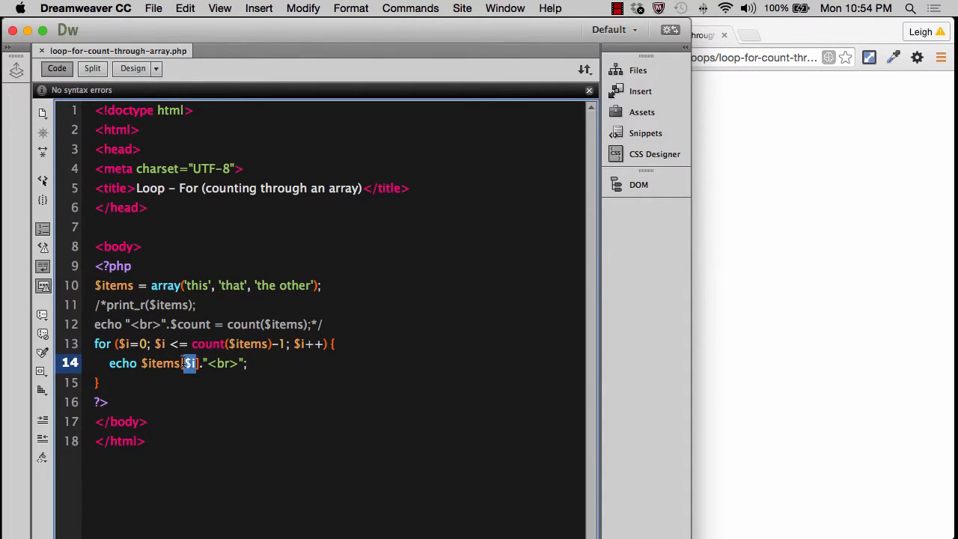
pyautogui.click(193, 284)
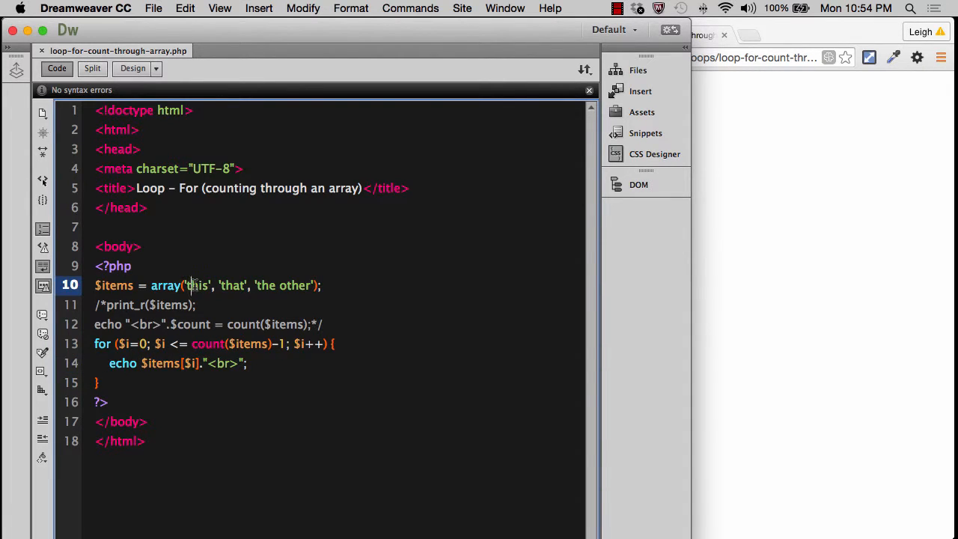
pyautogui.doubleClick(196, 284)
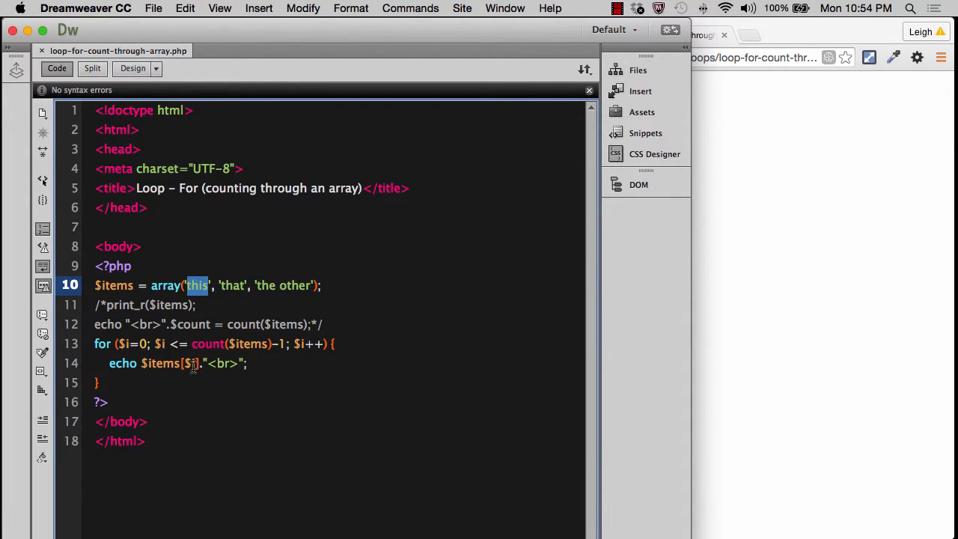
pyautogui.click(189, 363)
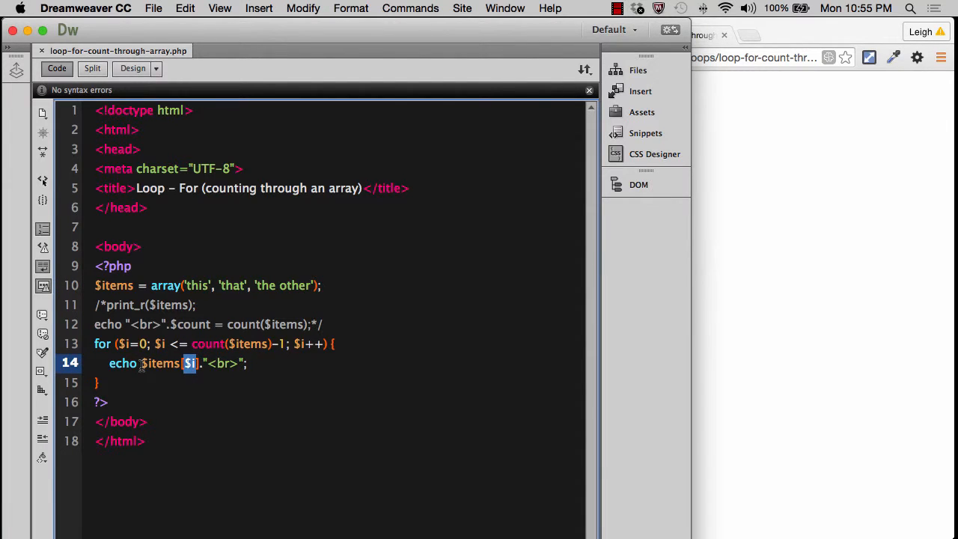
pyautogui.doubleClick(158, 364)
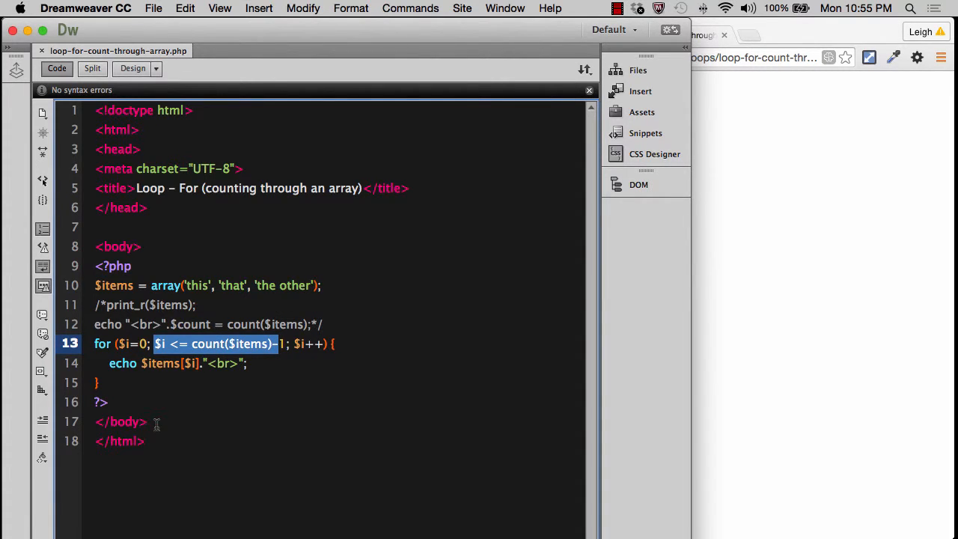
pyautogui.moveTo(103, 374)
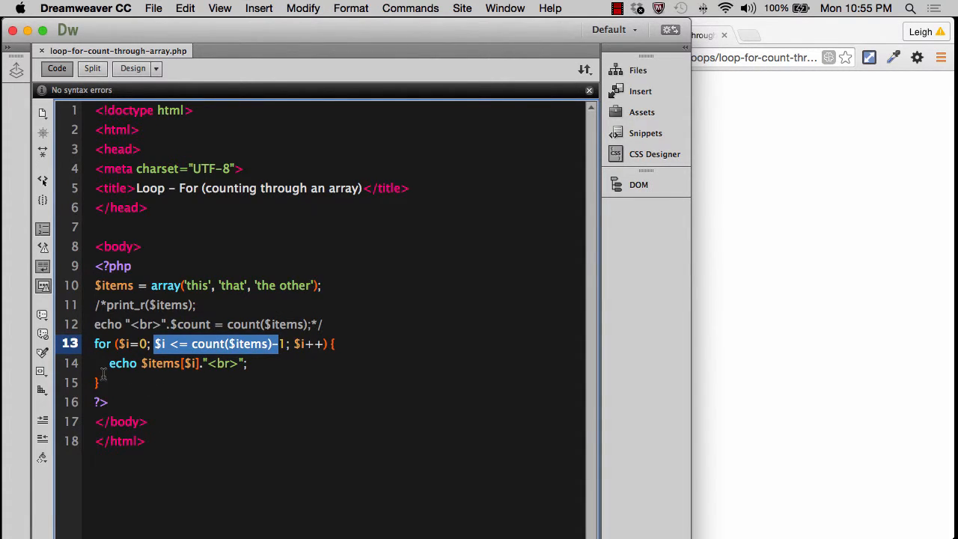
pyautogui.click(157, 343)
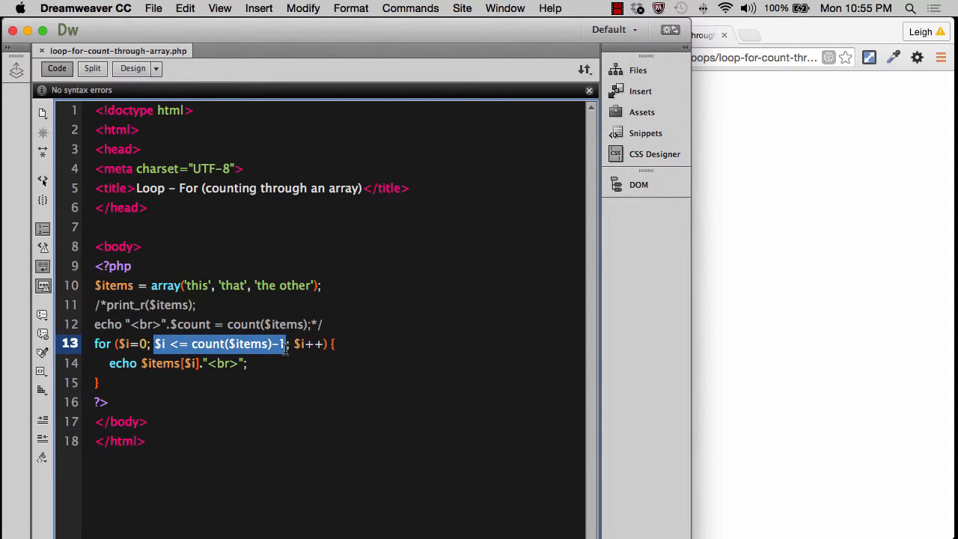
pyautogui.moveTo(292, 372)
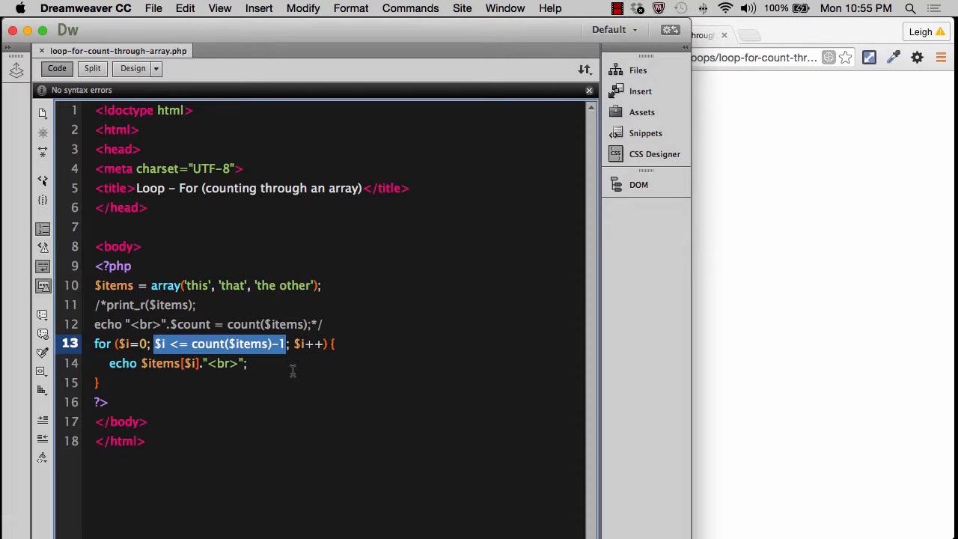